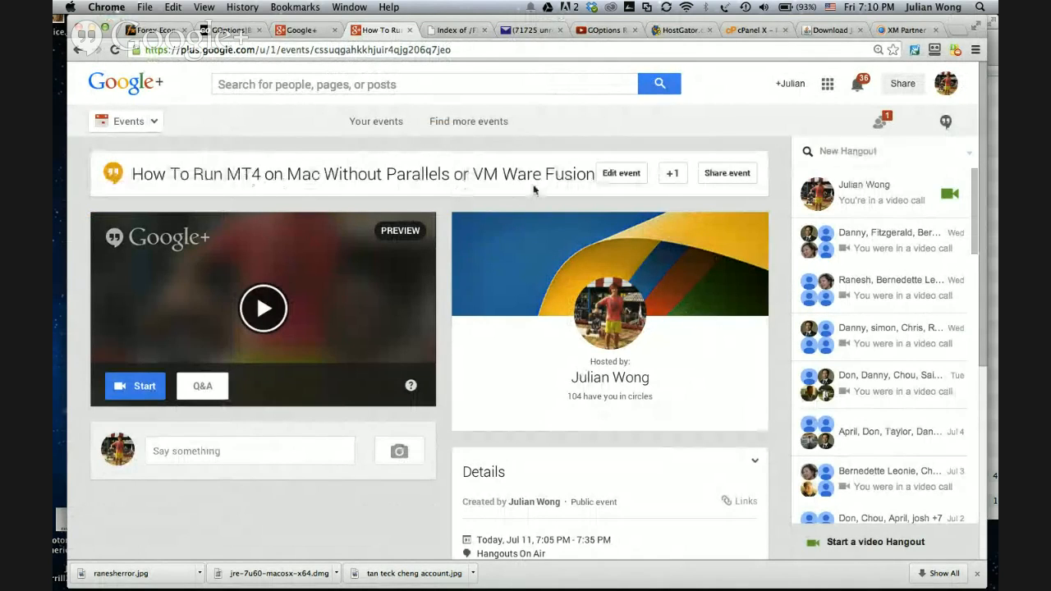
Expand the event's full description via 'Read more' to reveal the MT4 download and Facebook links.
scroll("down", 3)
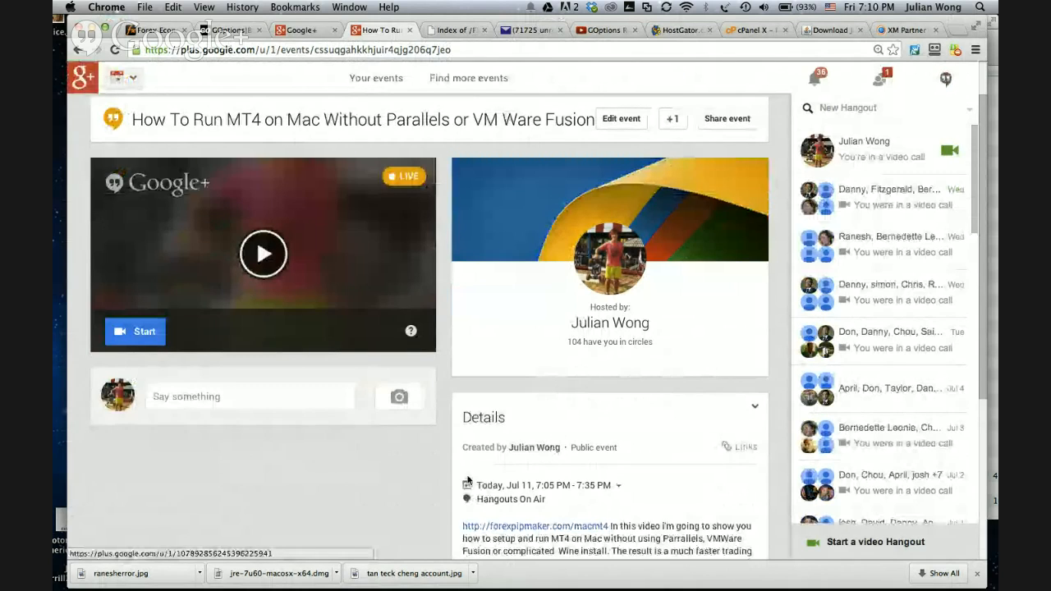
scroll("down", 3)
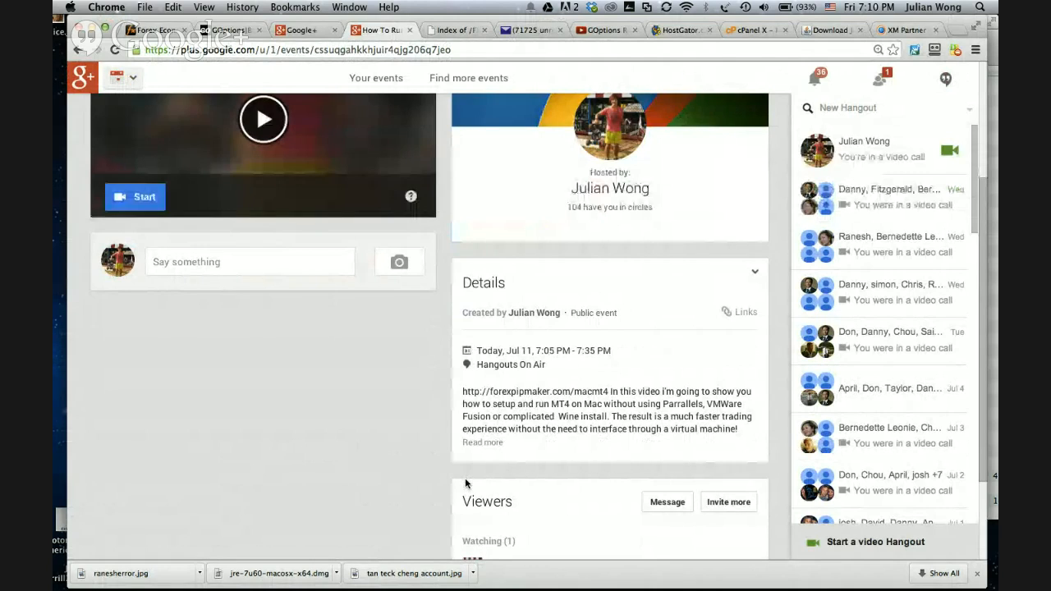
mouse_move(403, 463)
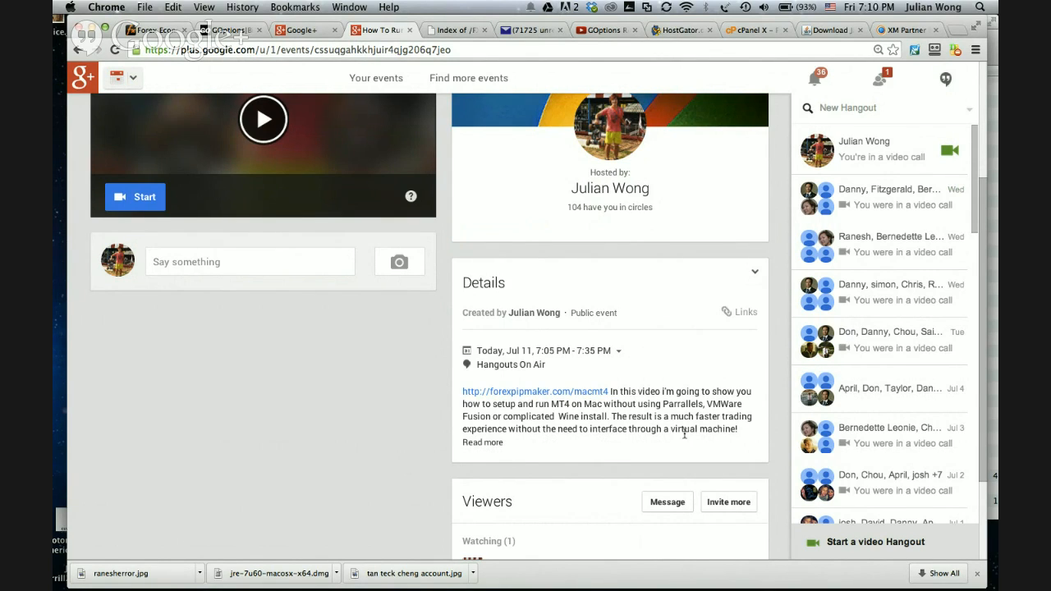
mouse_move(634, 462)
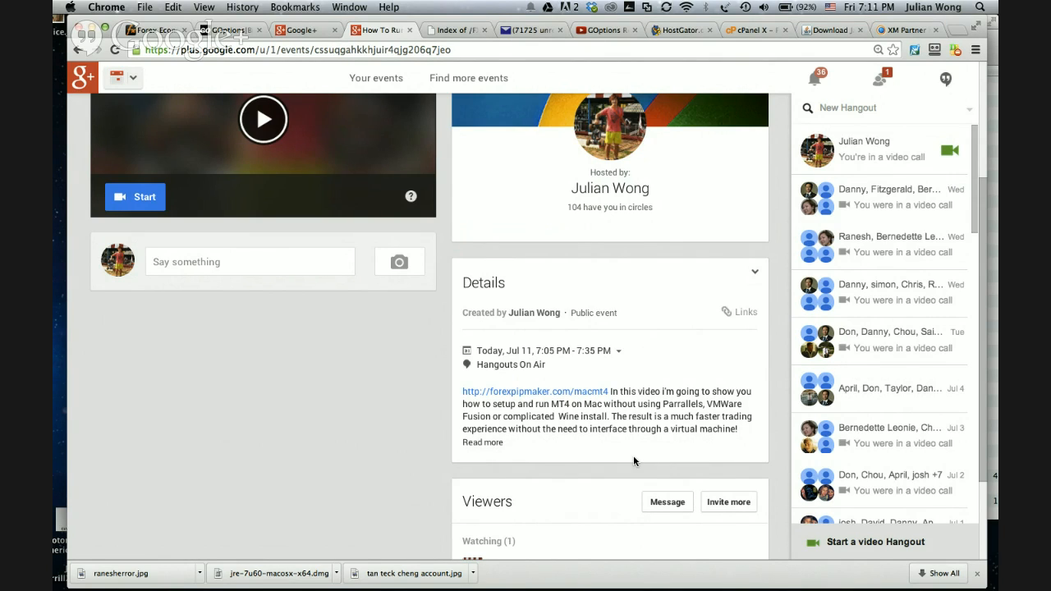
mouse_move(571, 445)
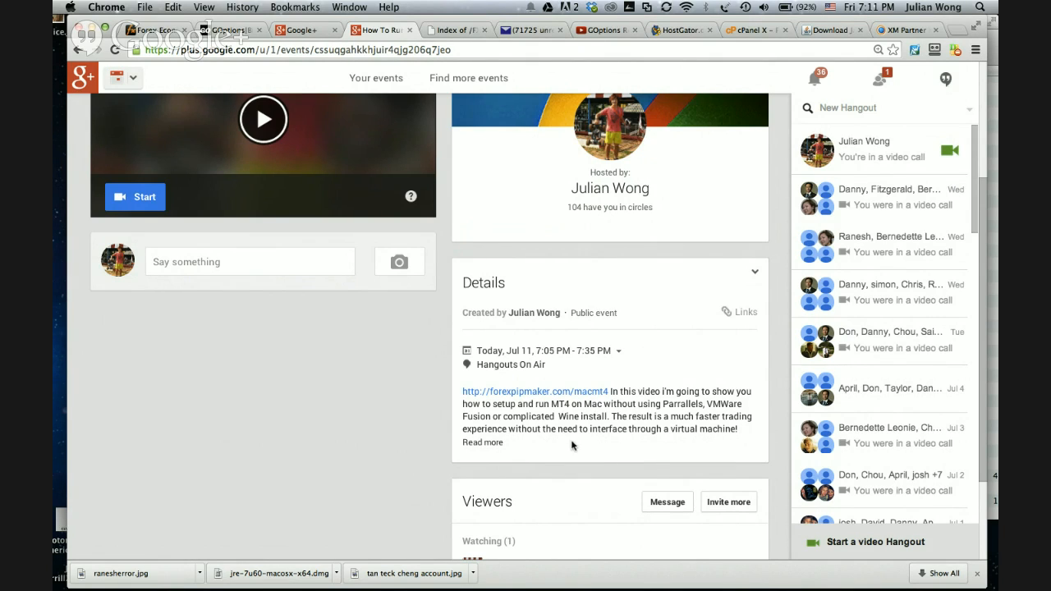
left_click(483, 442)
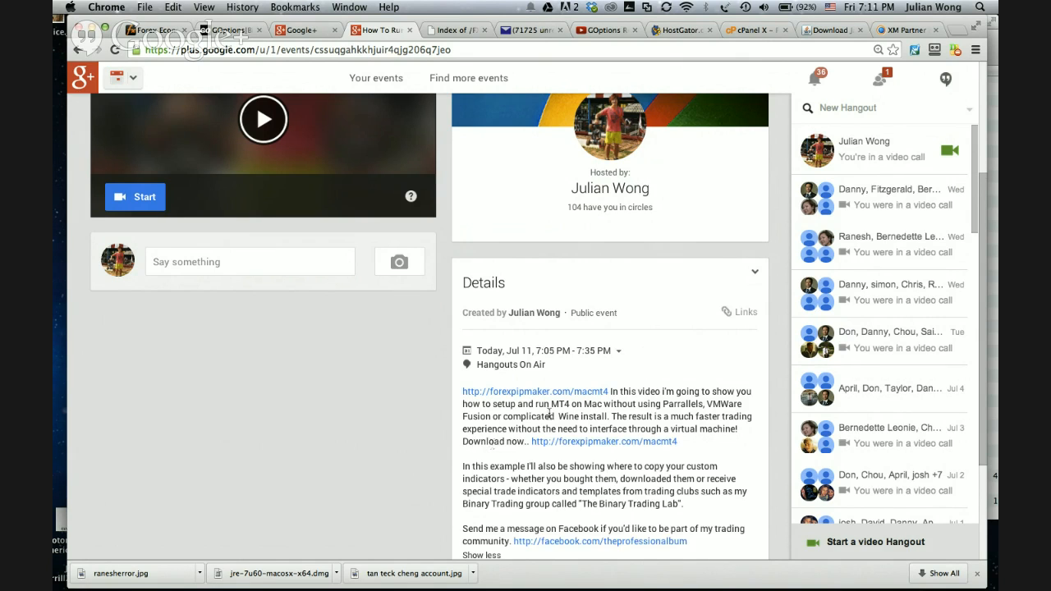
scroll("down", 3)
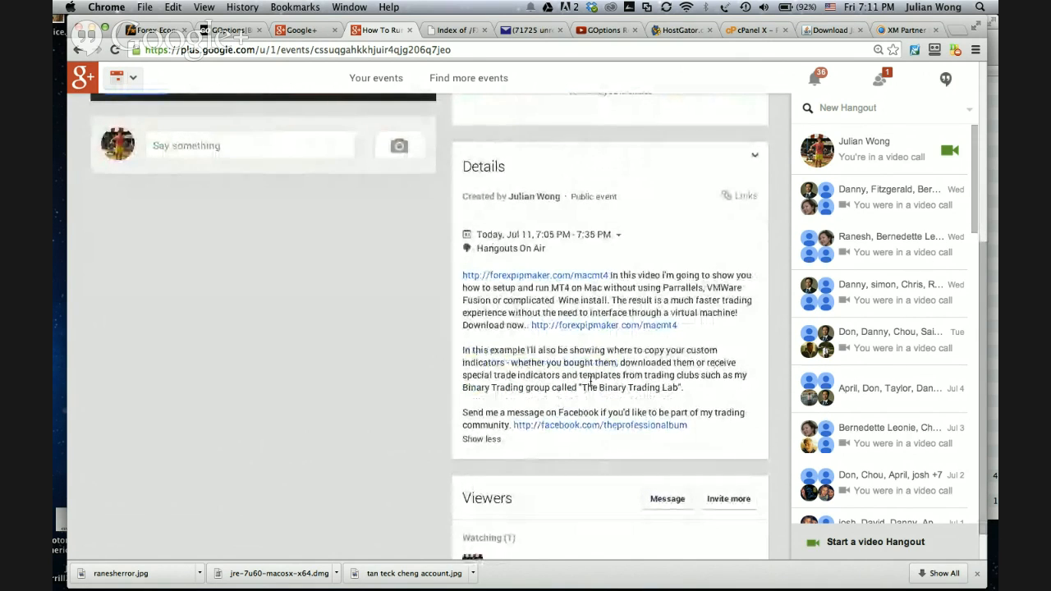
mouse_move(536, 276)
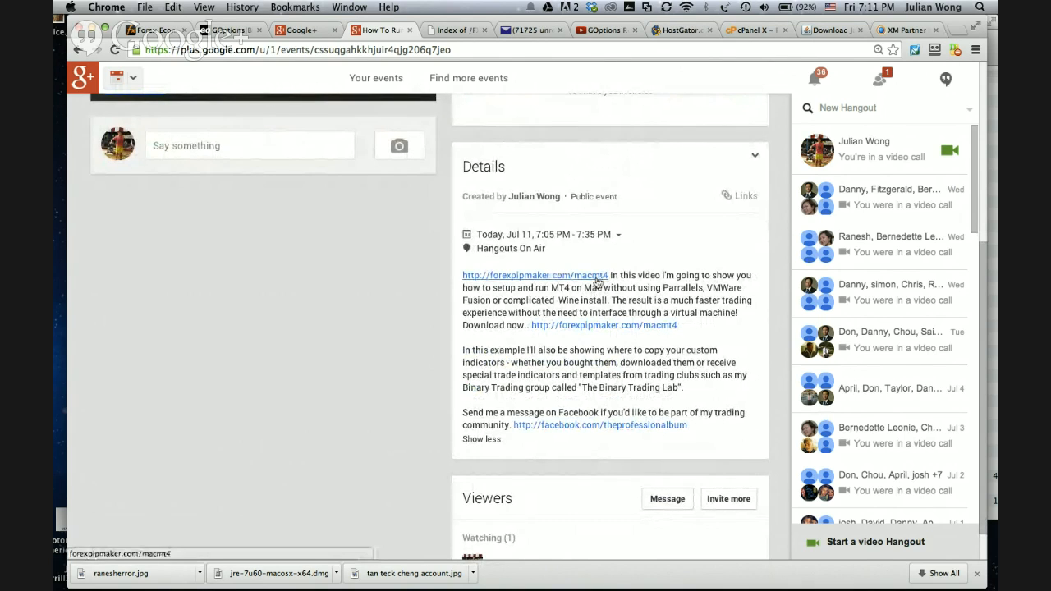
mouse_move(519, 431)
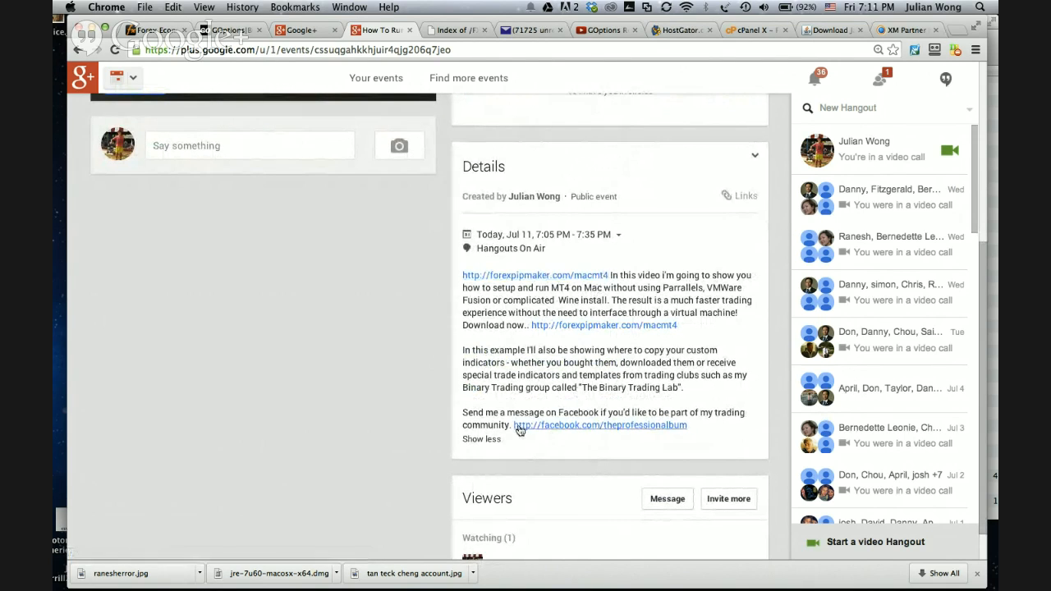
mouse_move(638, 426)
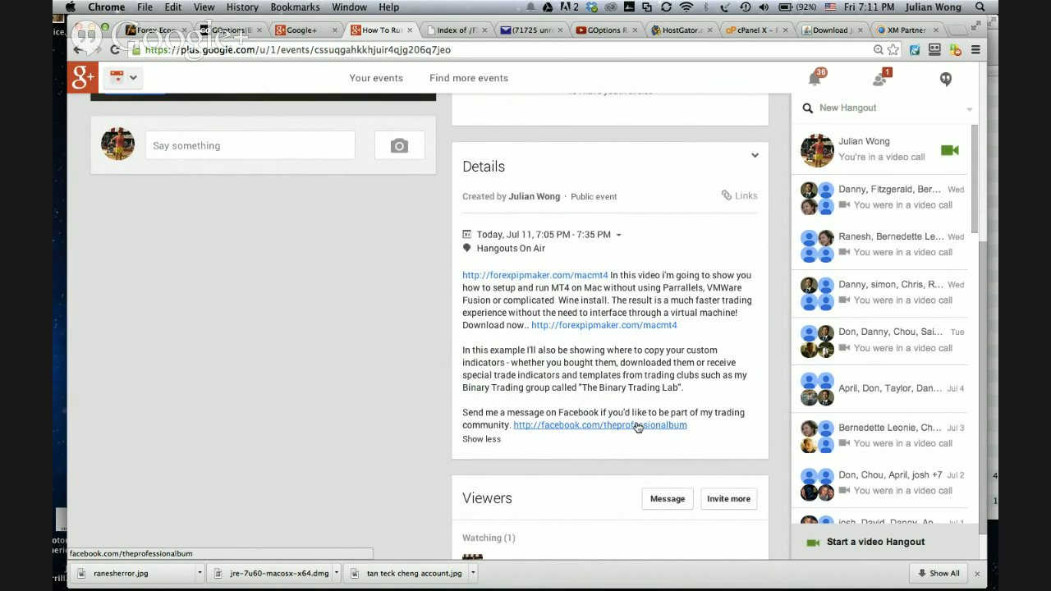
mouse_move(674, 430)
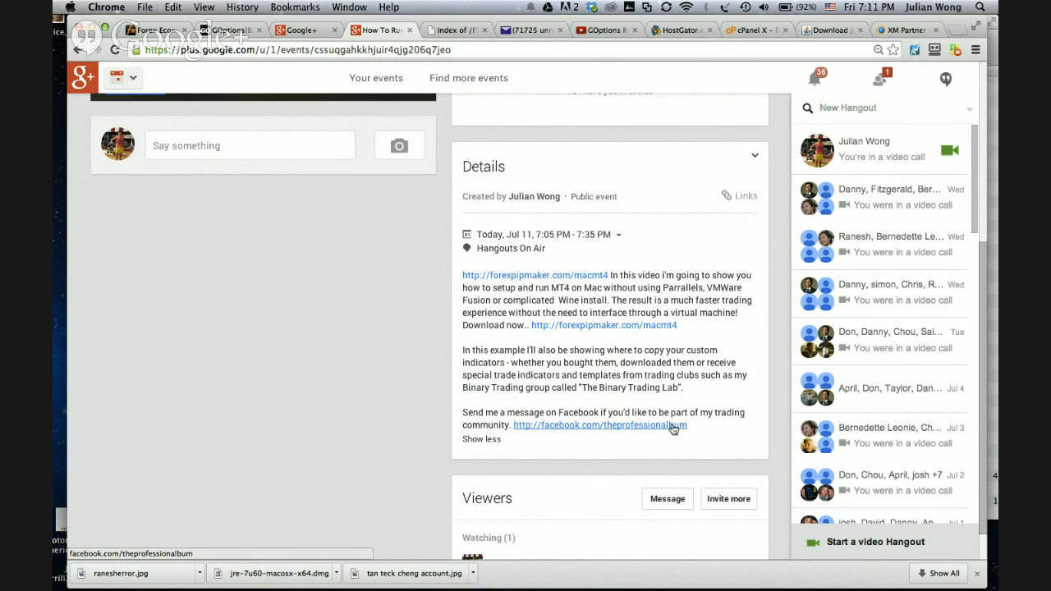
mouse_move(663, 436)
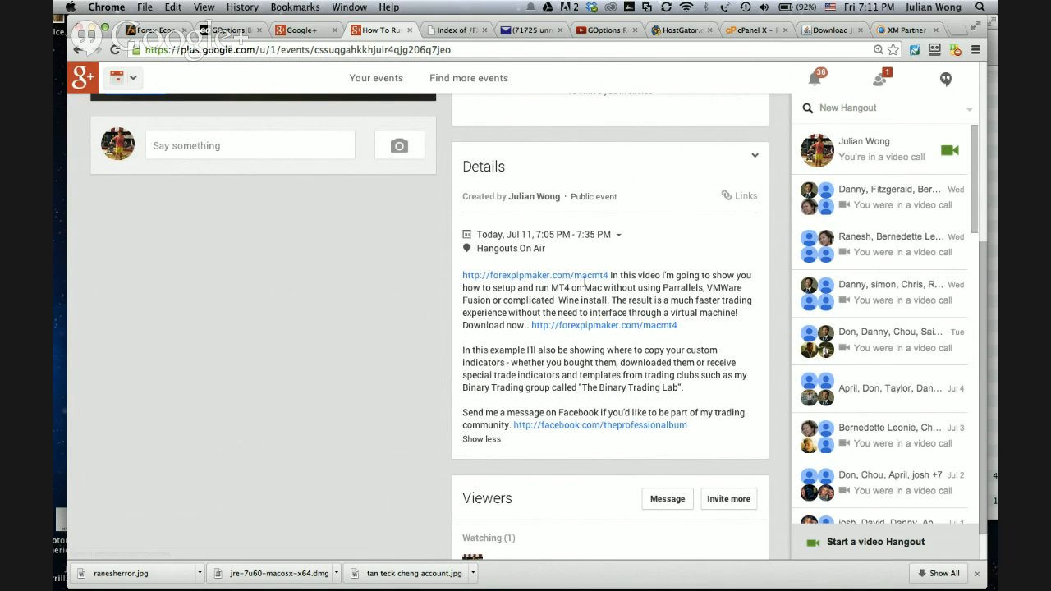
mouse_move(534, 276)
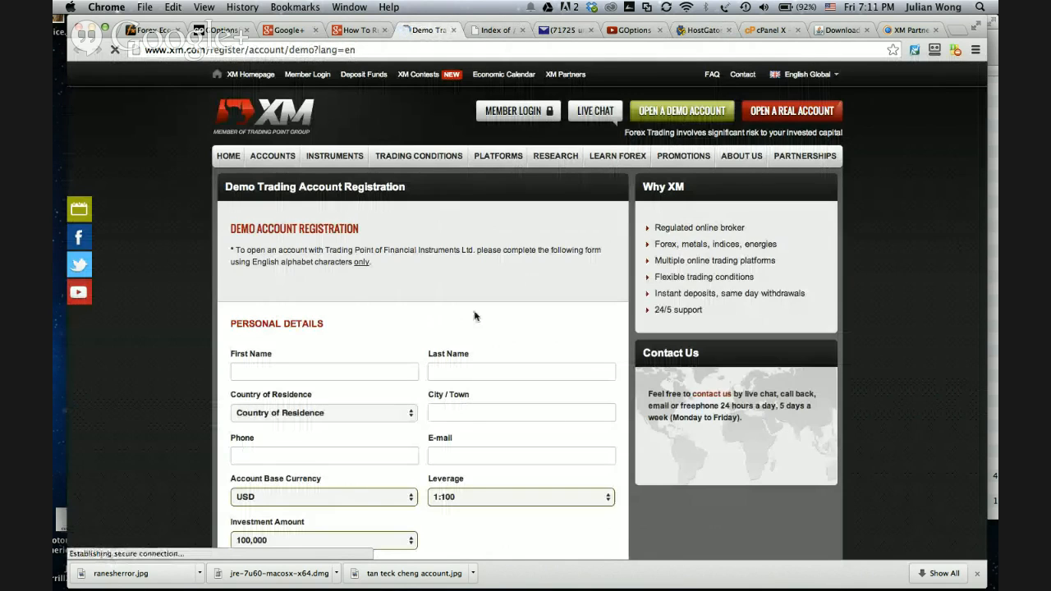
Enter the first and last name and choose Singapore as the country of residence.
scroll("down", 3)
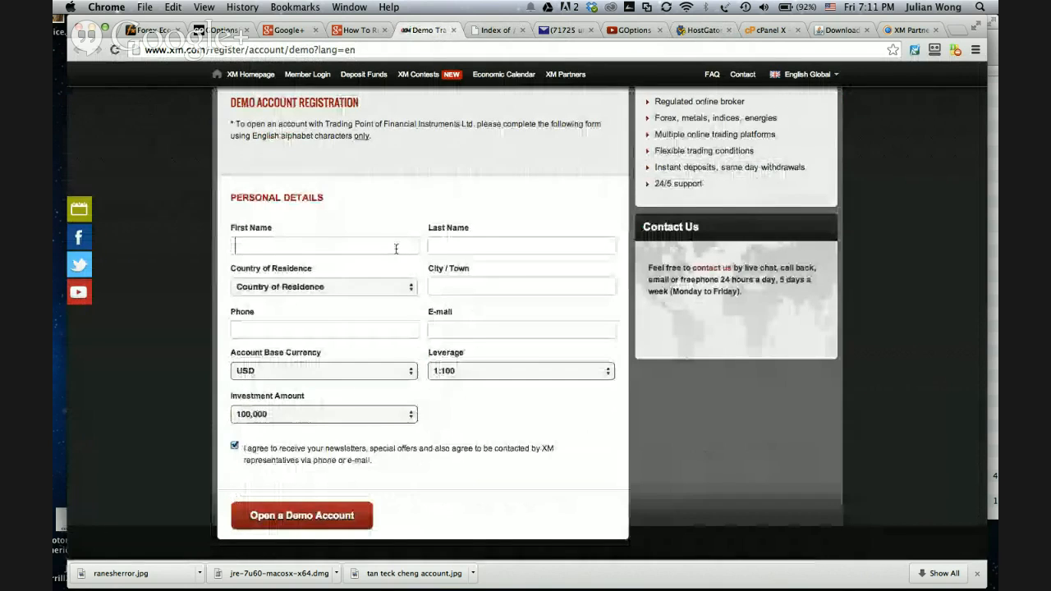
type("Julian")
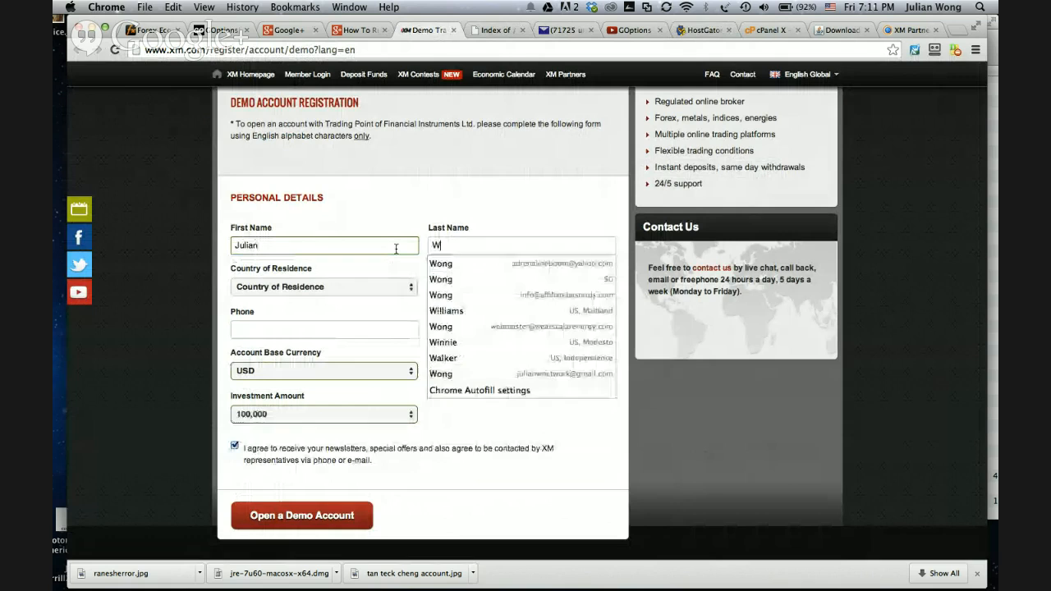
left_click(440, 263)
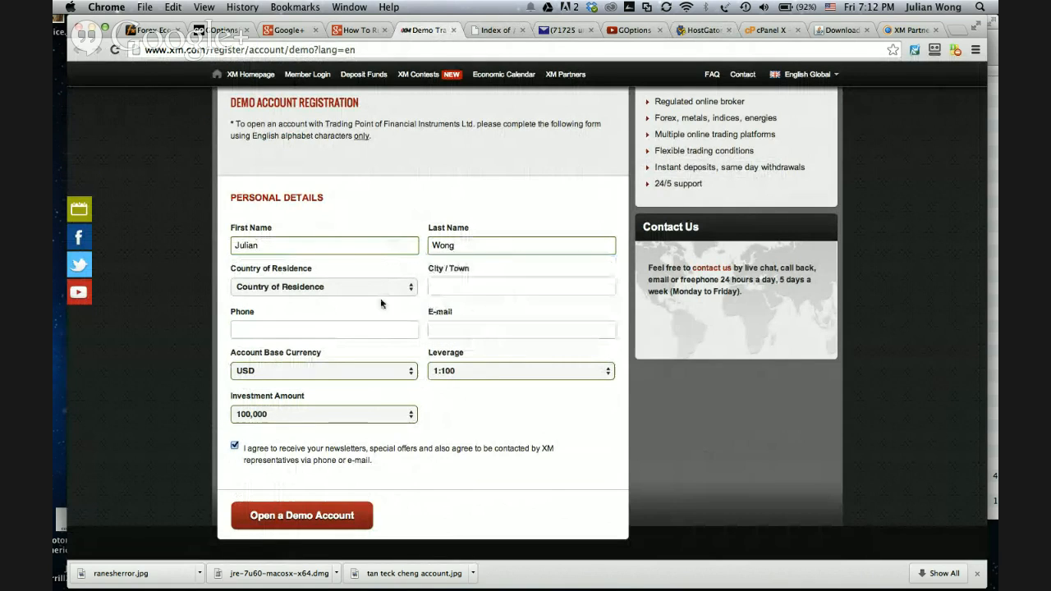
left_click(324, 285)
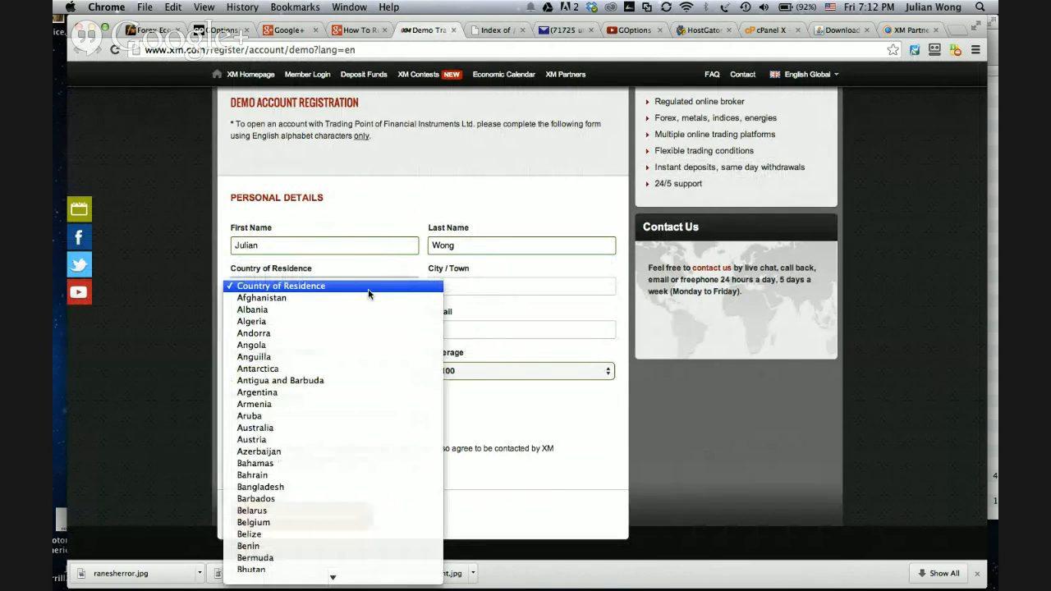
scroll("down", 3)
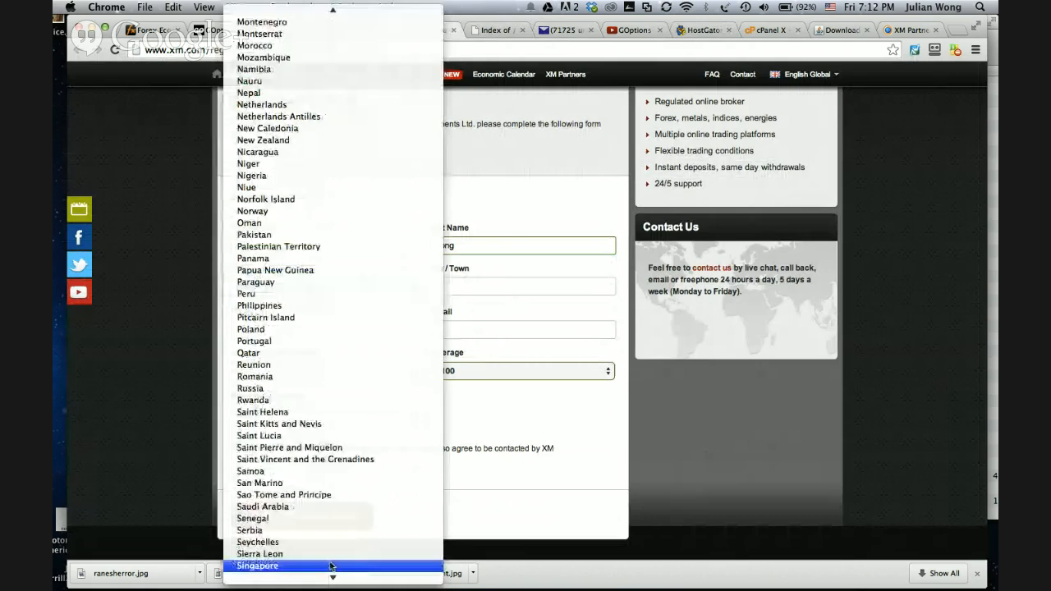
left_click(256, 566)
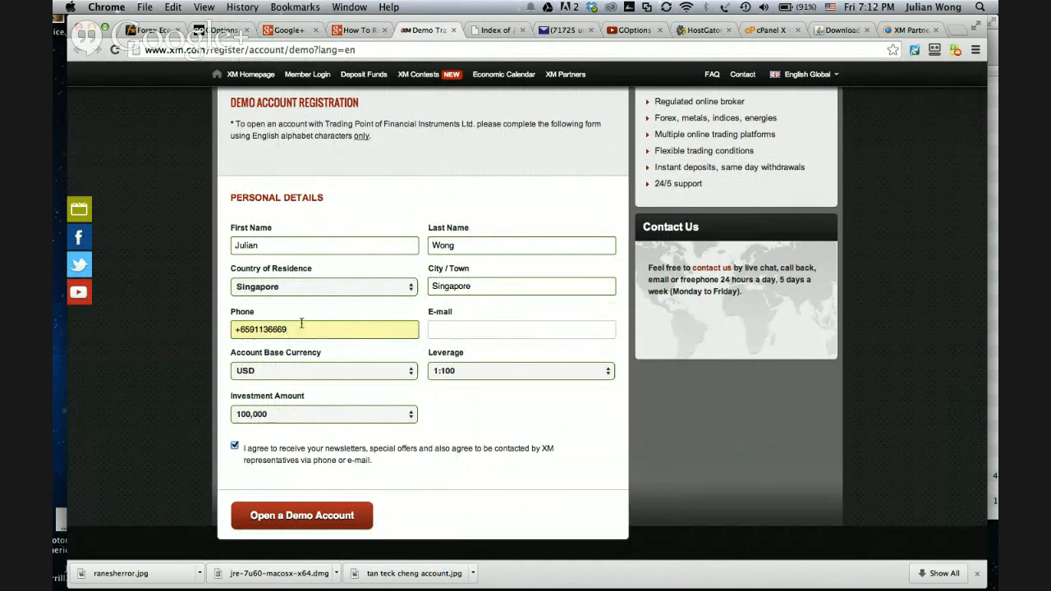
mouse_move(336, 338)
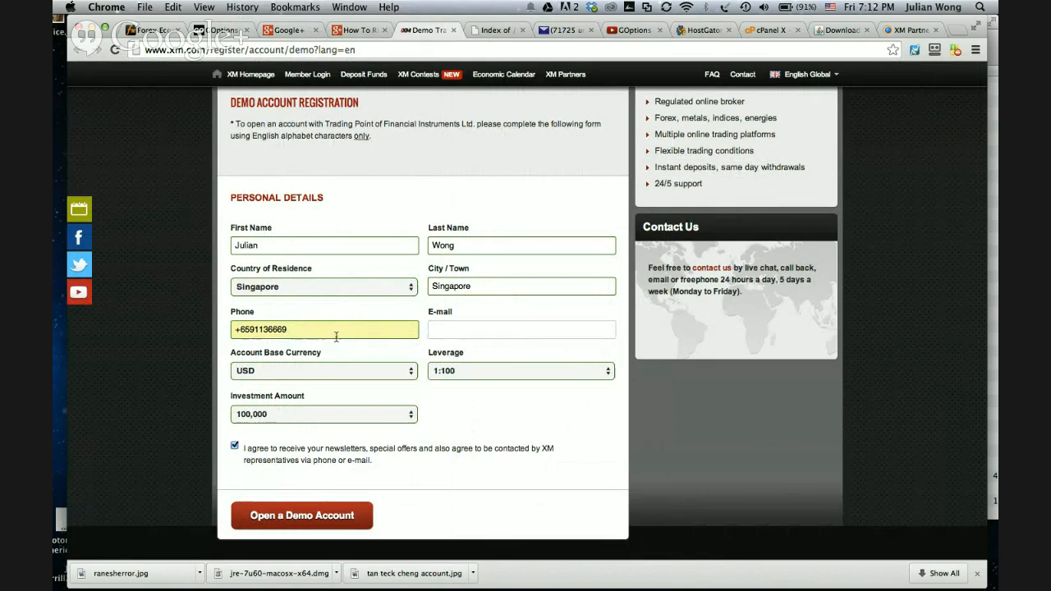
mouse_move(427, 355)
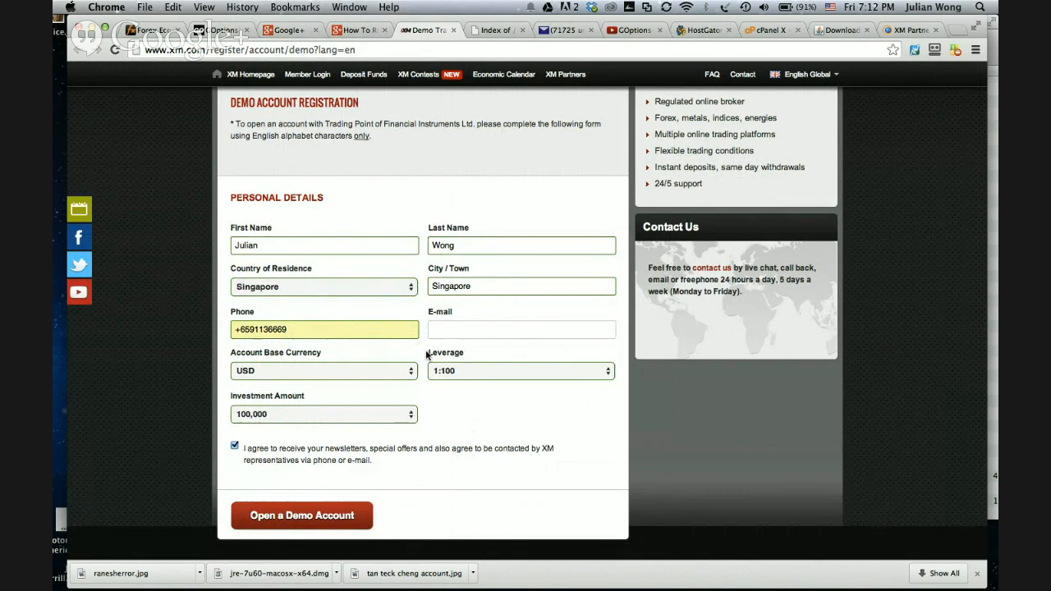
left_click(522, 329)
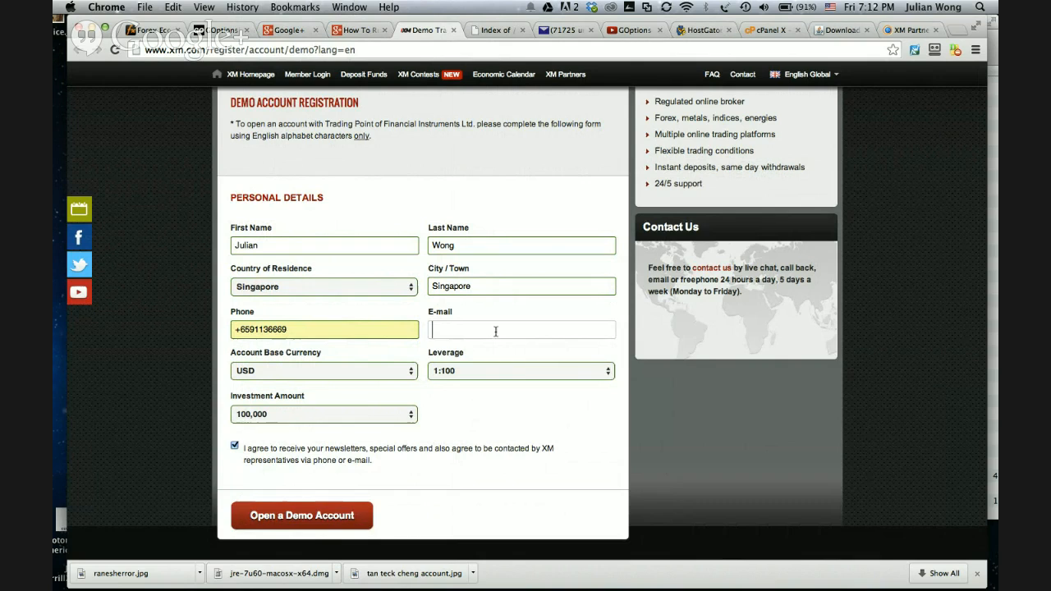
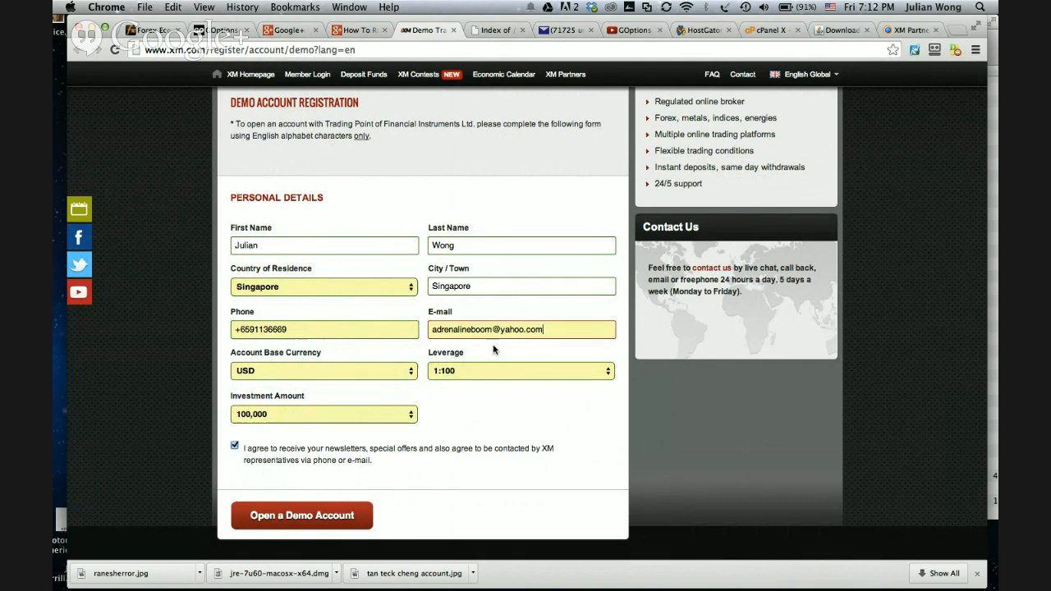
left_click(522, 329)
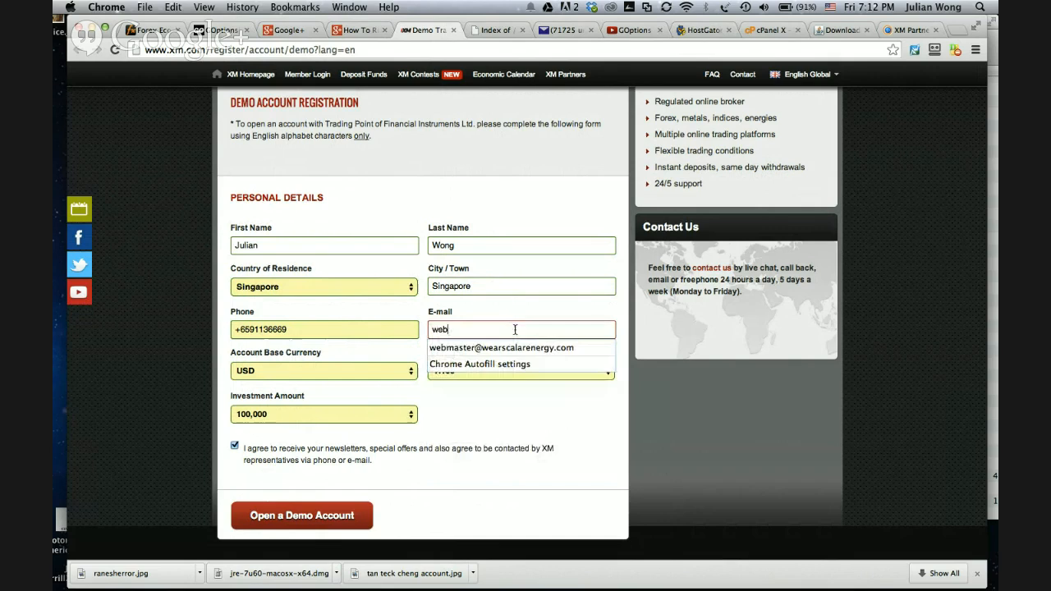
left_click(499, 348)
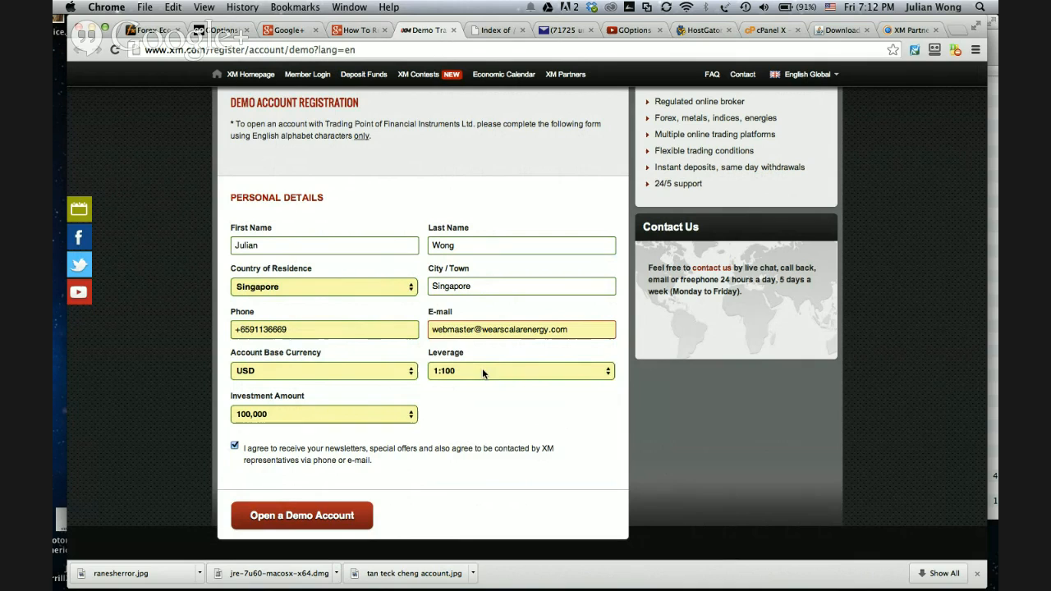
Set leverage to 1:888 and the investment amount to 5,000.
left_click(521, 372)
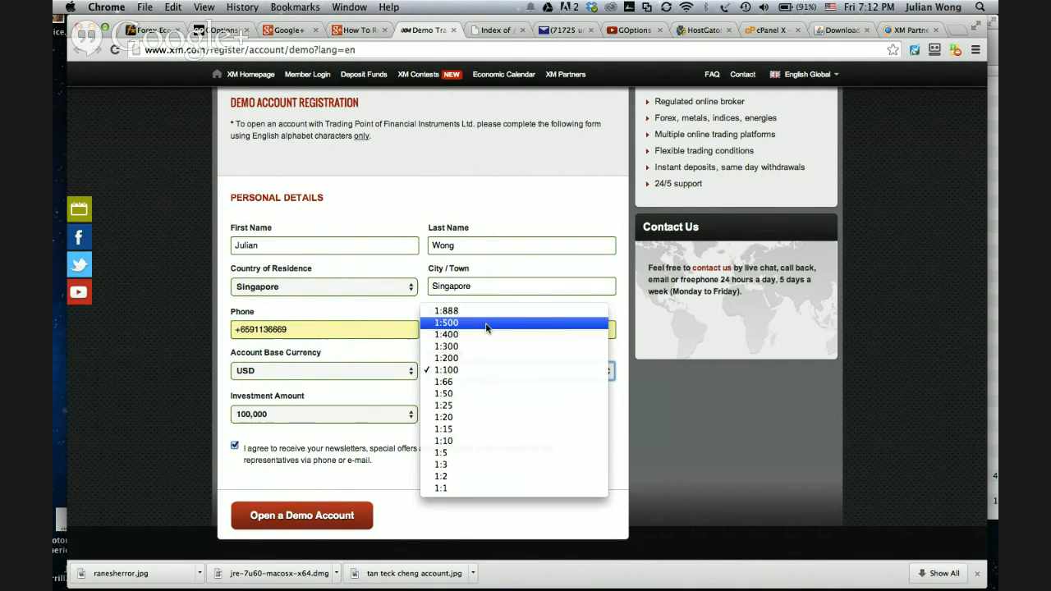
left_click(447, 322)
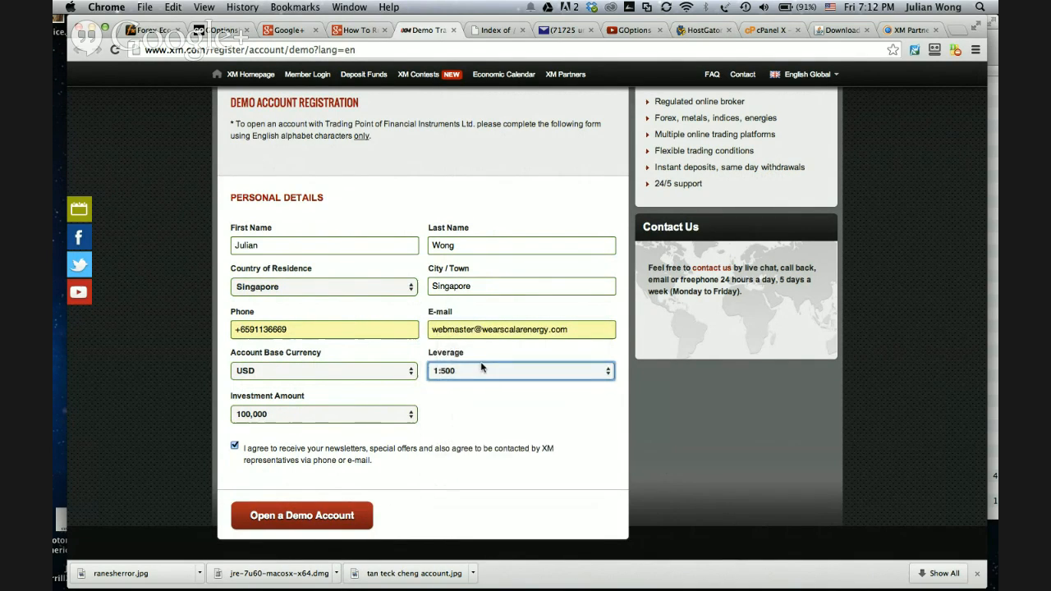
left_click(520, 371)
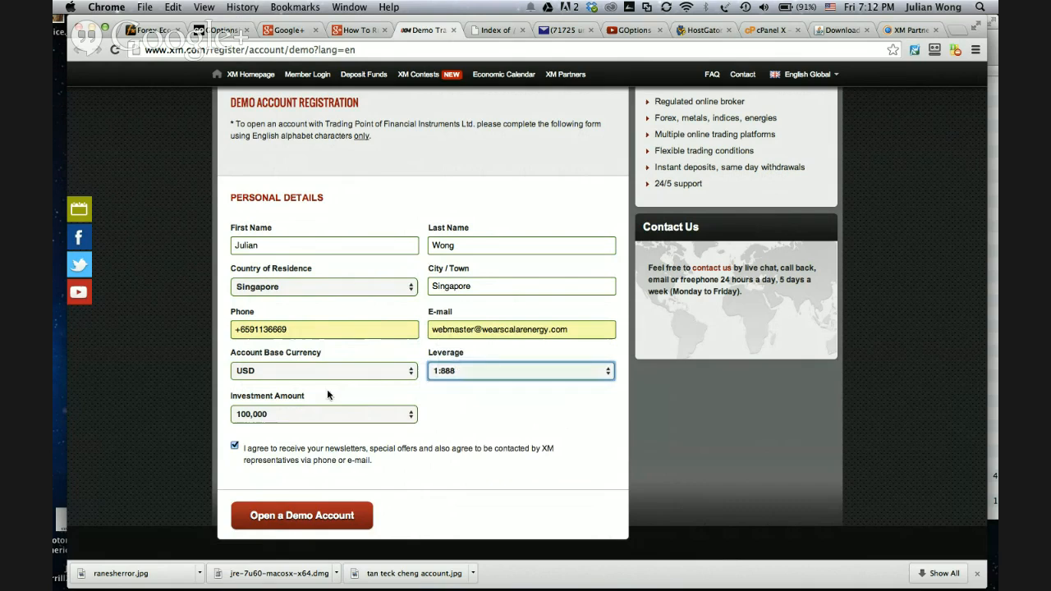
left_click(324, 414)
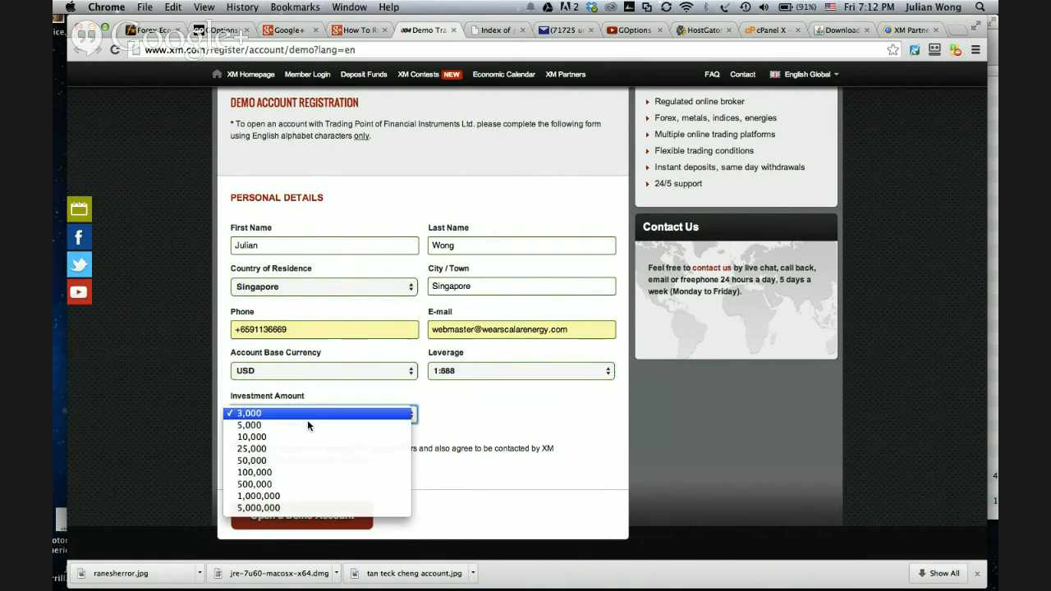
left_click(250, 424)
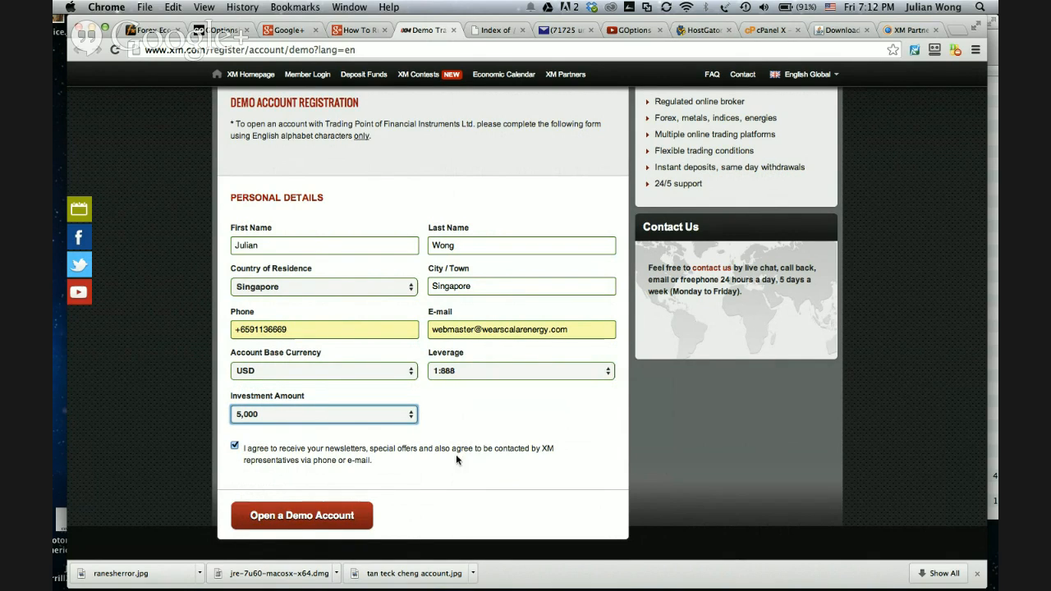
mouse_move(286, 486)
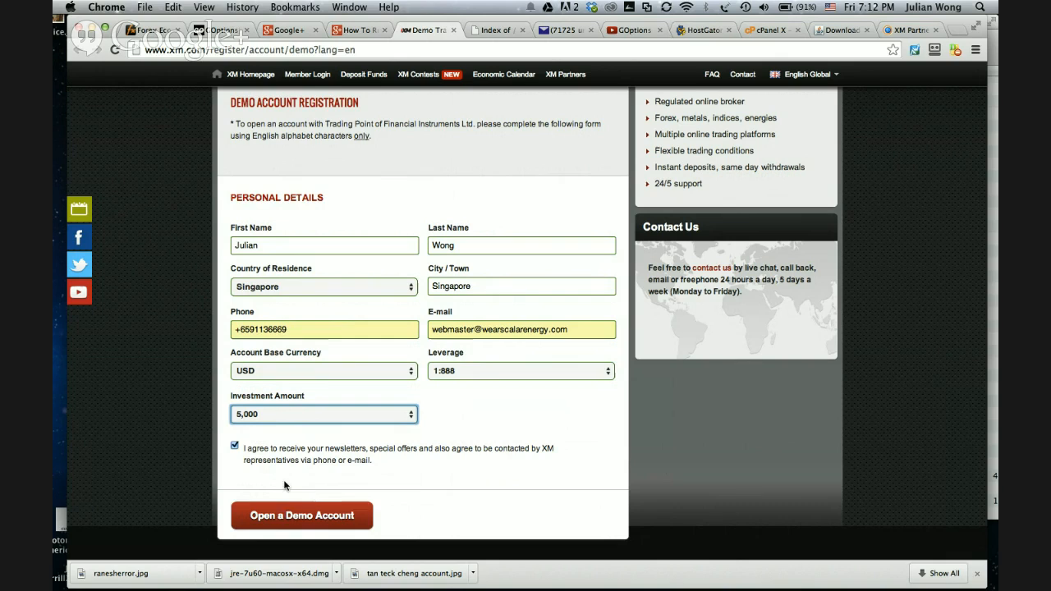
Opt out of newsletters and submit the demo account registration.
left_click(235, 445)
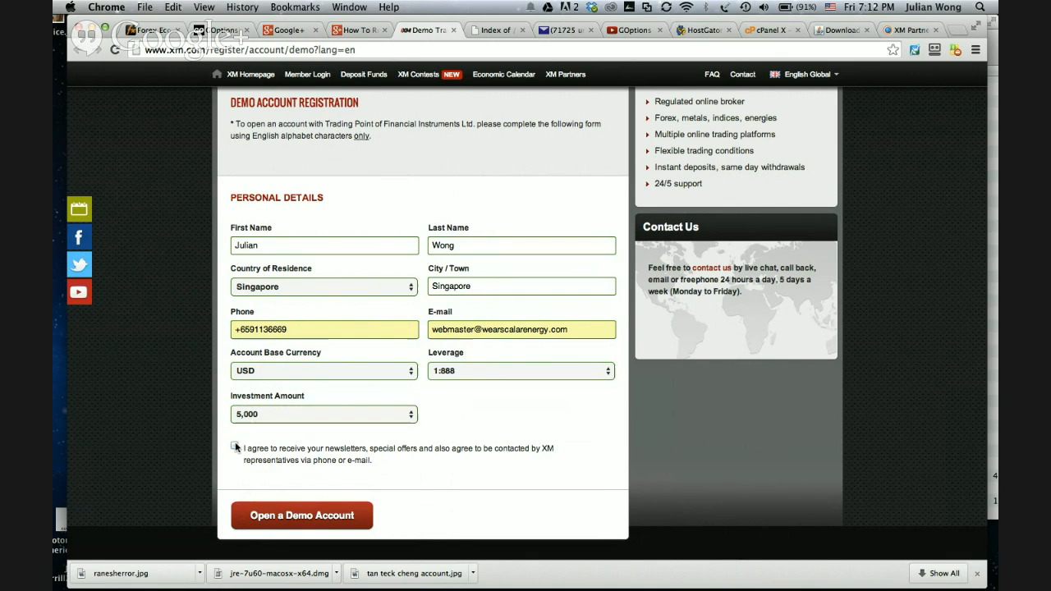
left_click(302, 516)
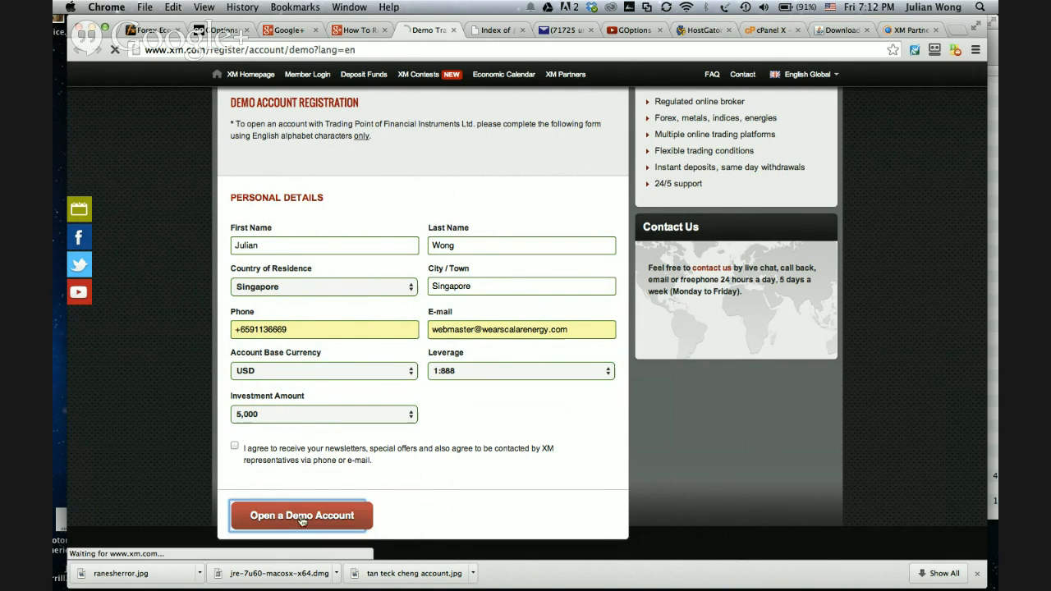
left_click(302, 516)
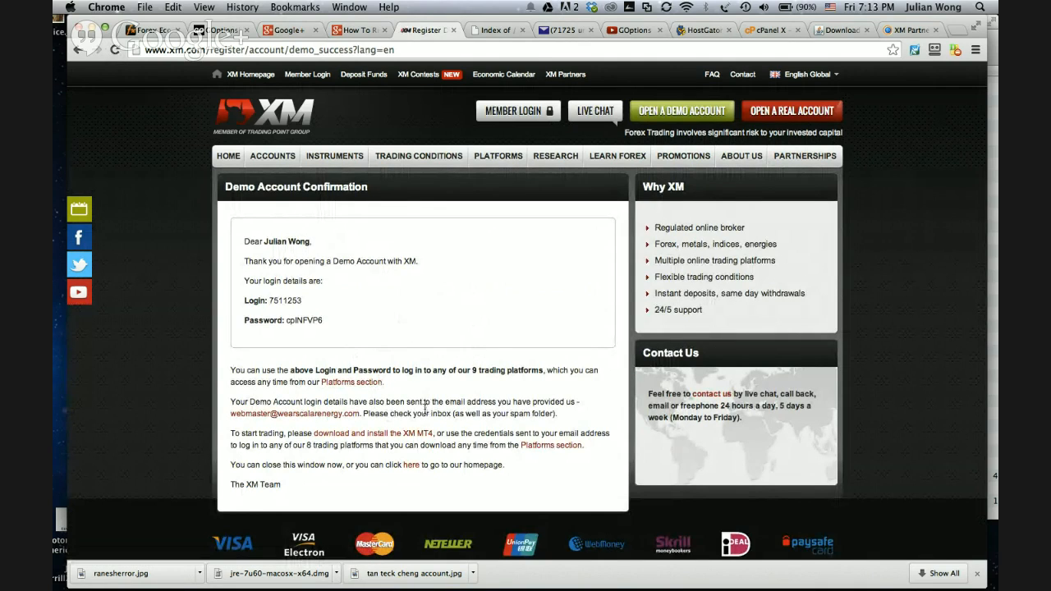
mouse_move(447, 363)
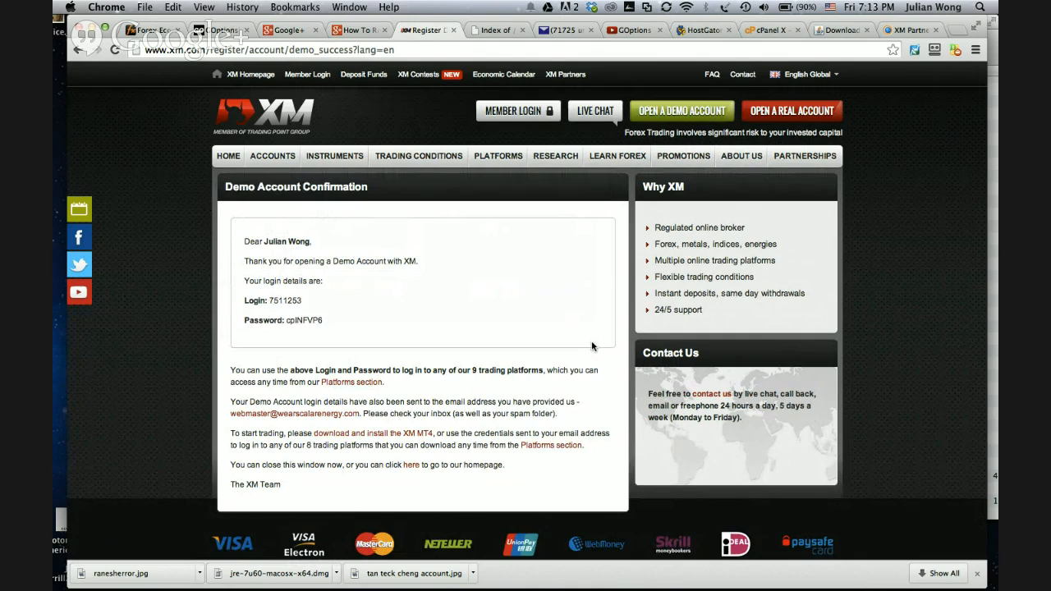
Bring up Chrome's File menu on the demo account confirmation page.
left_click(145, 7)
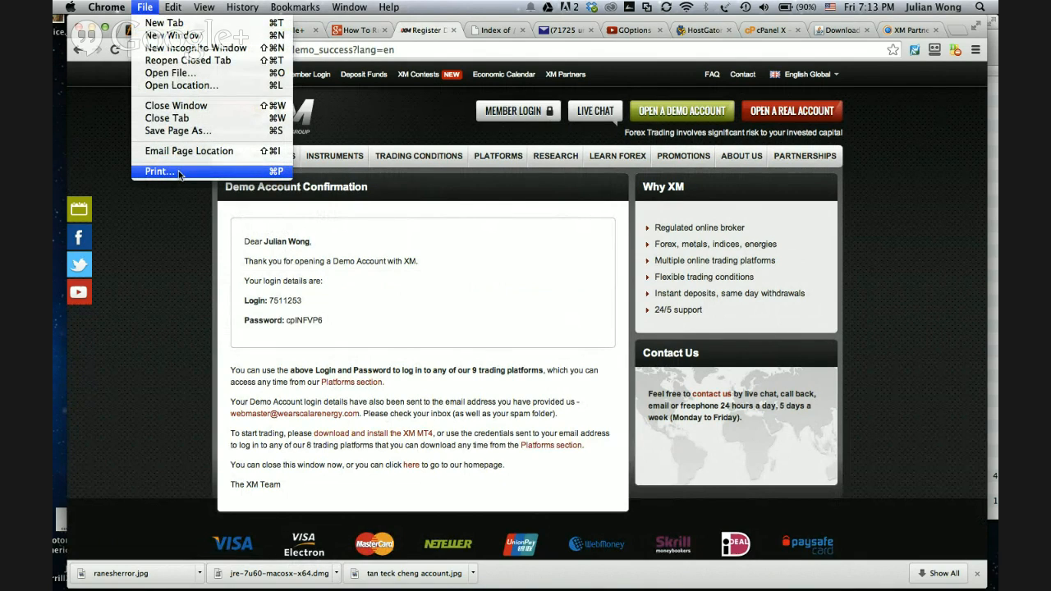
Print the confirmation page with the destination changed to Save as PDF.
left_click(158, 171)
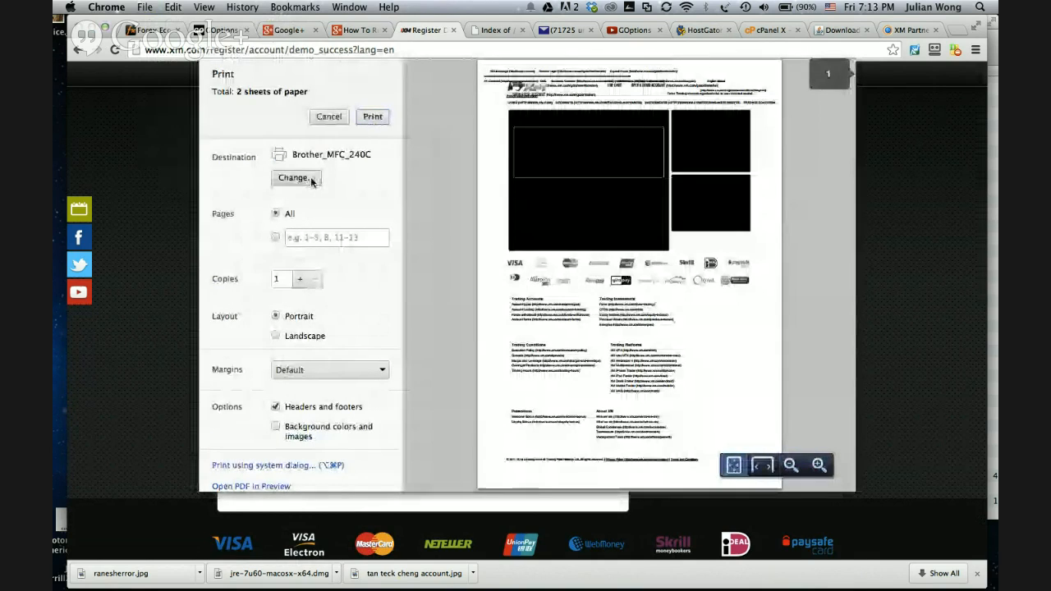
left_click(292, 178)
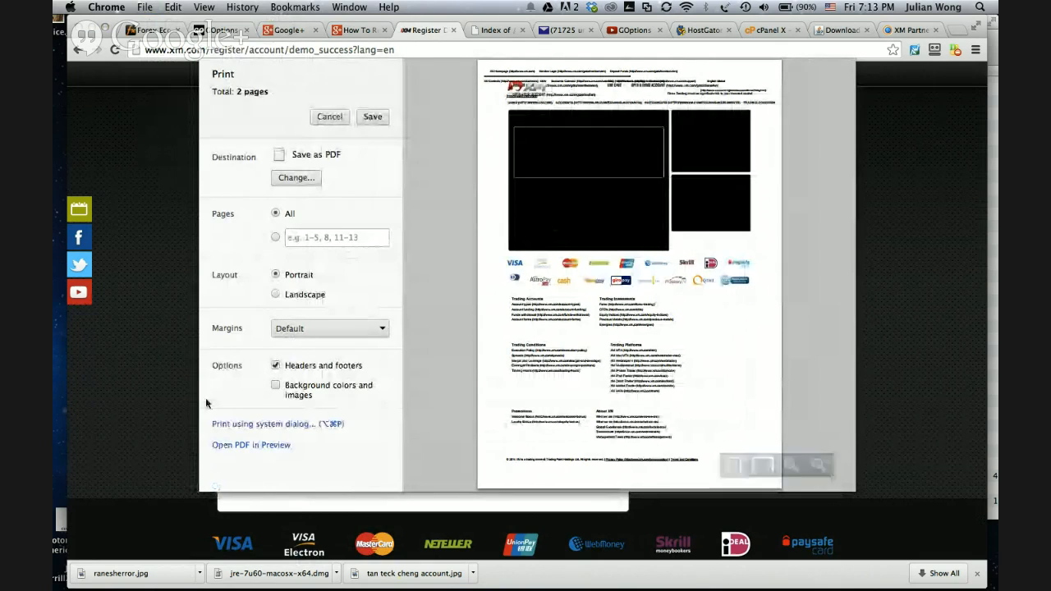
left_click(329, 116)
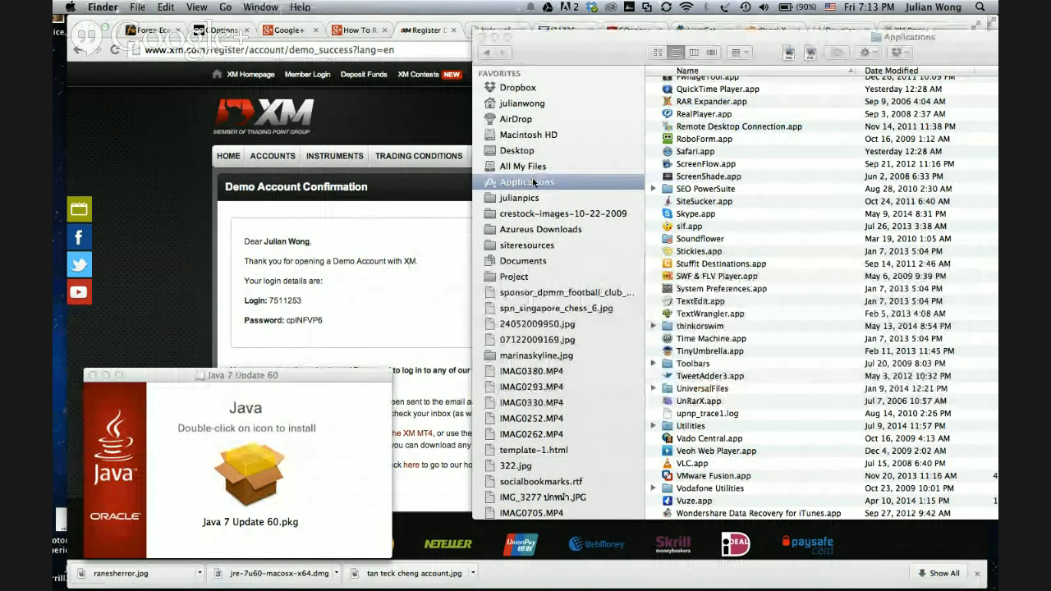
mouse_move(529, 155)
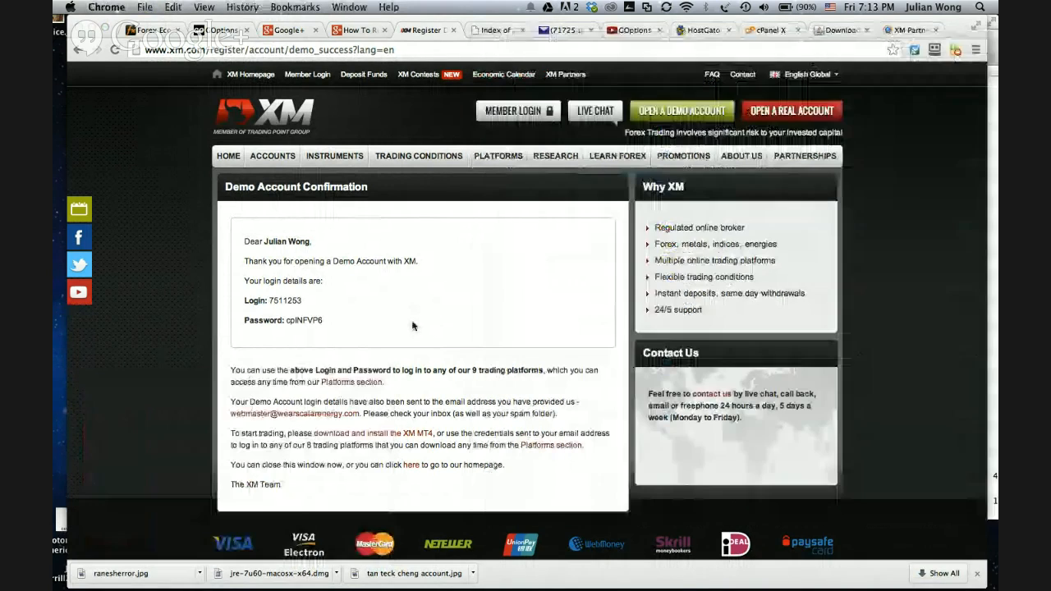
Go to XM's Mac MT4 page from Platforms and start the XM Mac MT4 download.
left_click(335, 157)
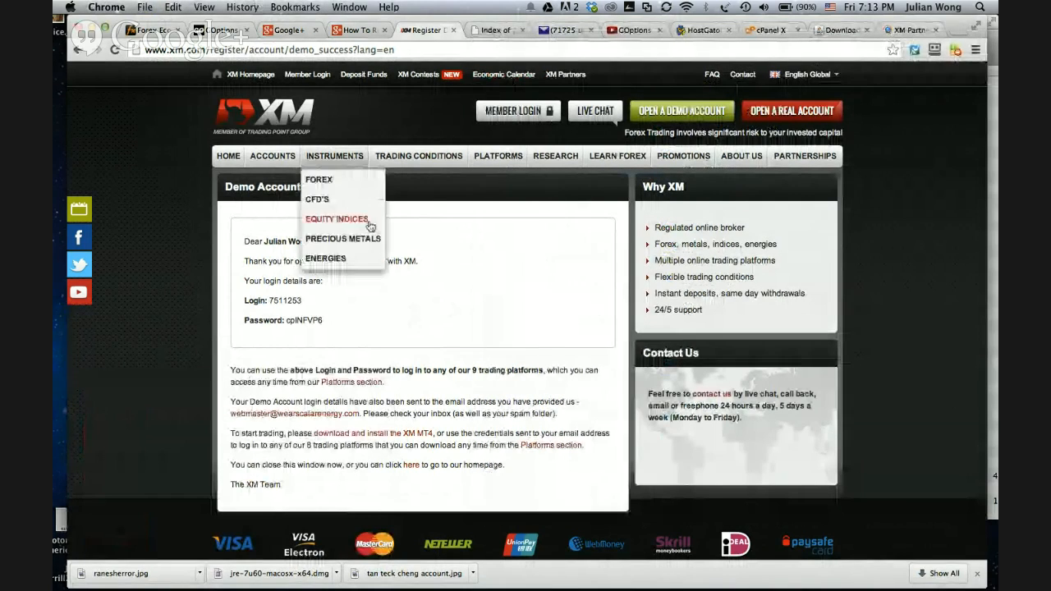
left_click(499, 156)
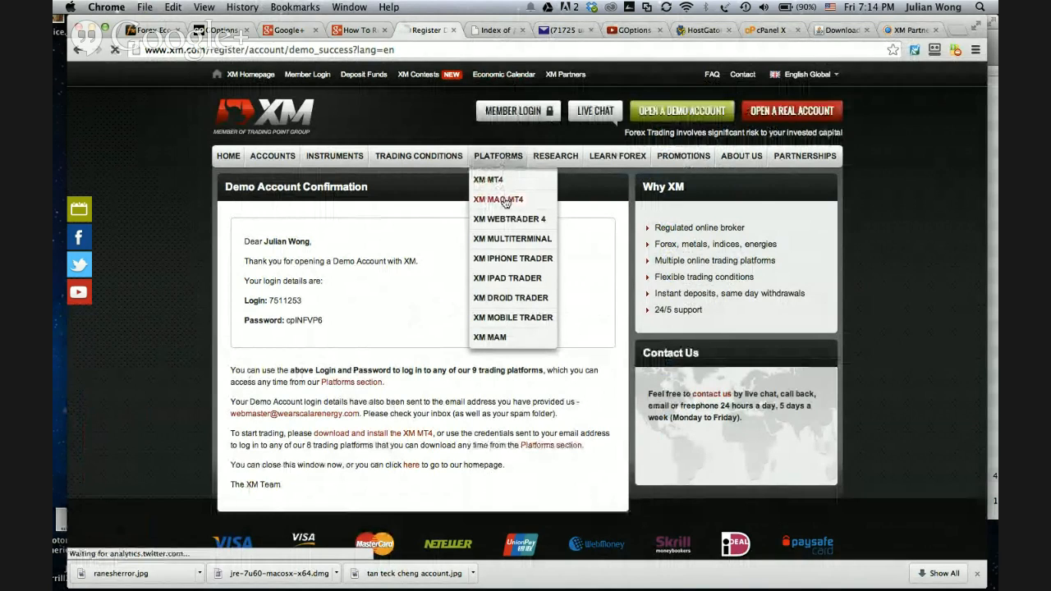
left_click(497, 201)
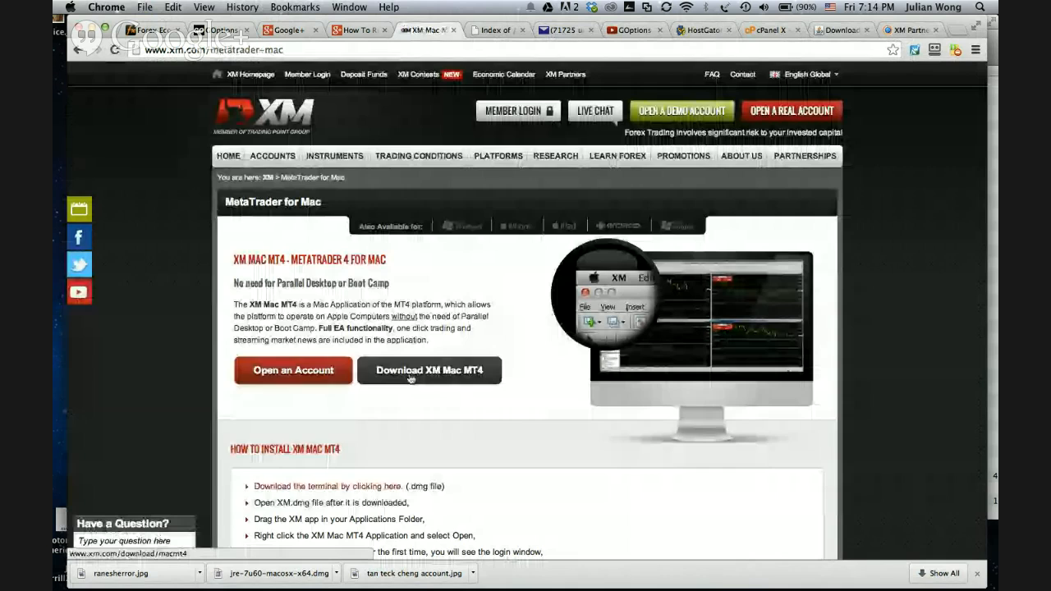
left_click(429, 371)
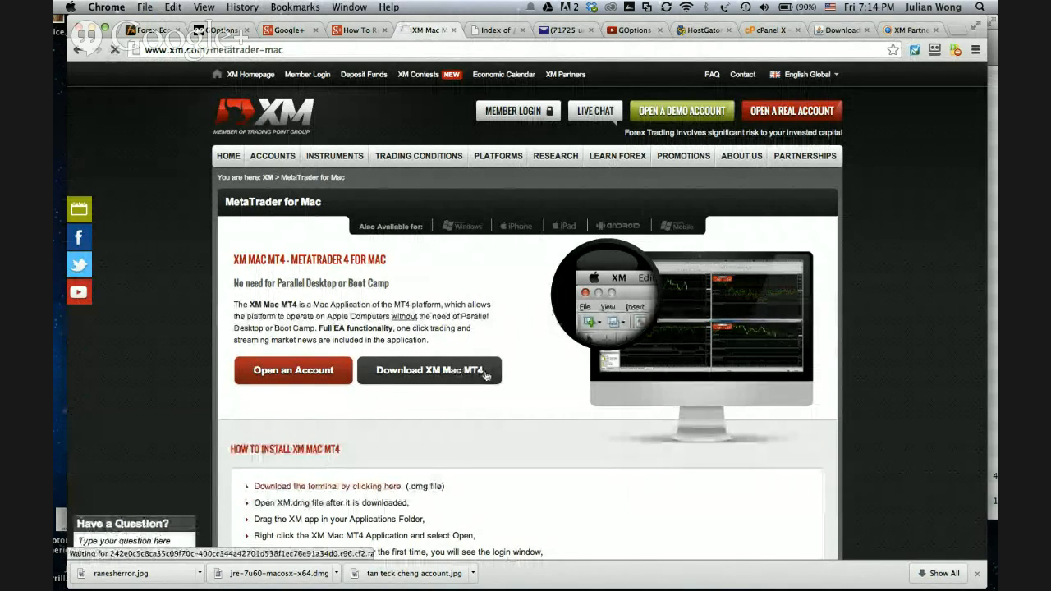
left_click(431, 371)
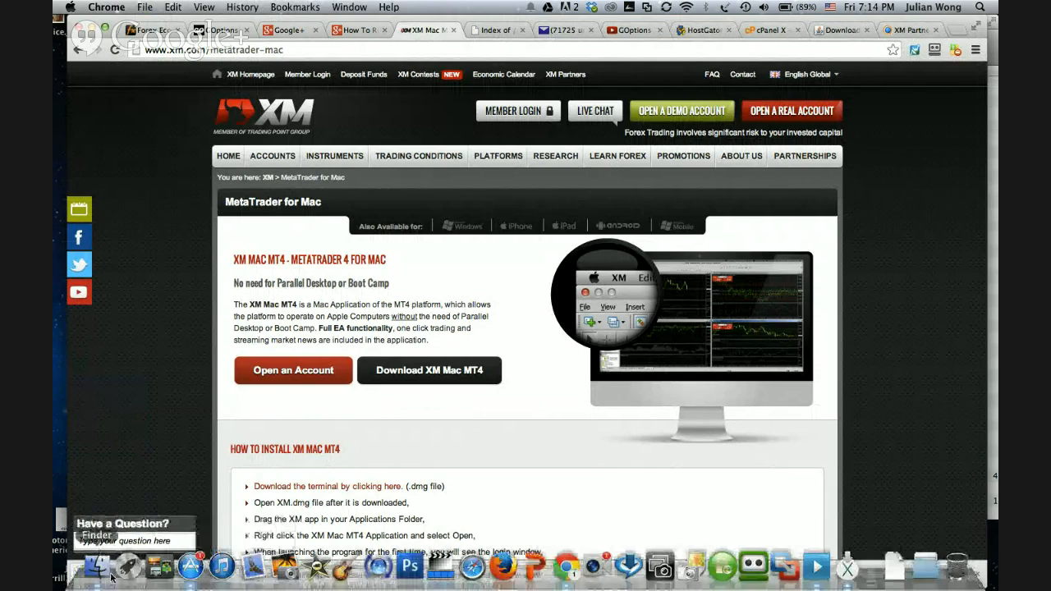
Copy the XM Demo Account Login Details image from the Desktop in Finder.
left_click(95, 567)
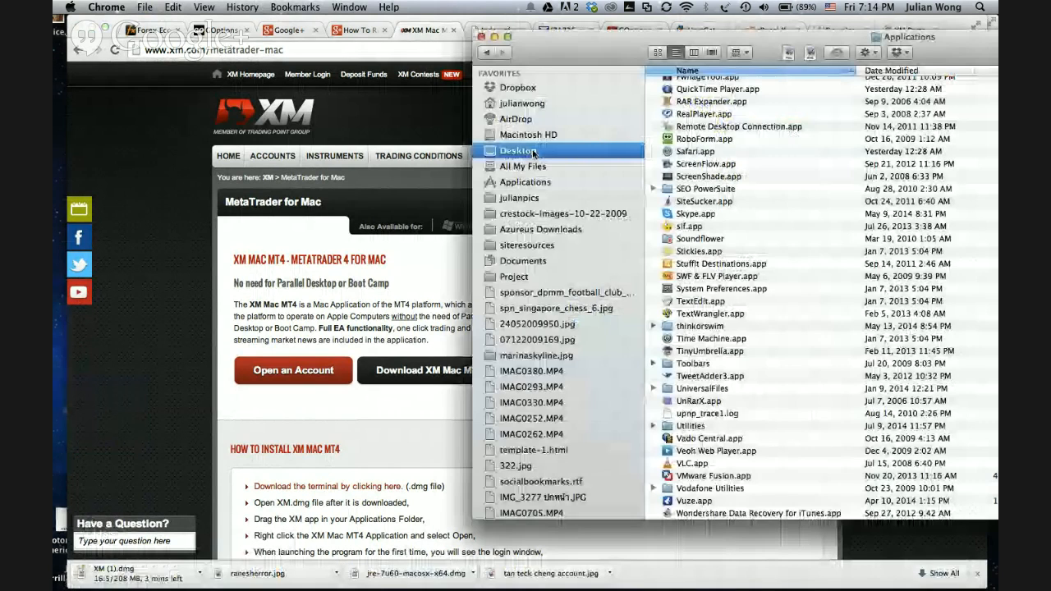
left_click(517, 151)
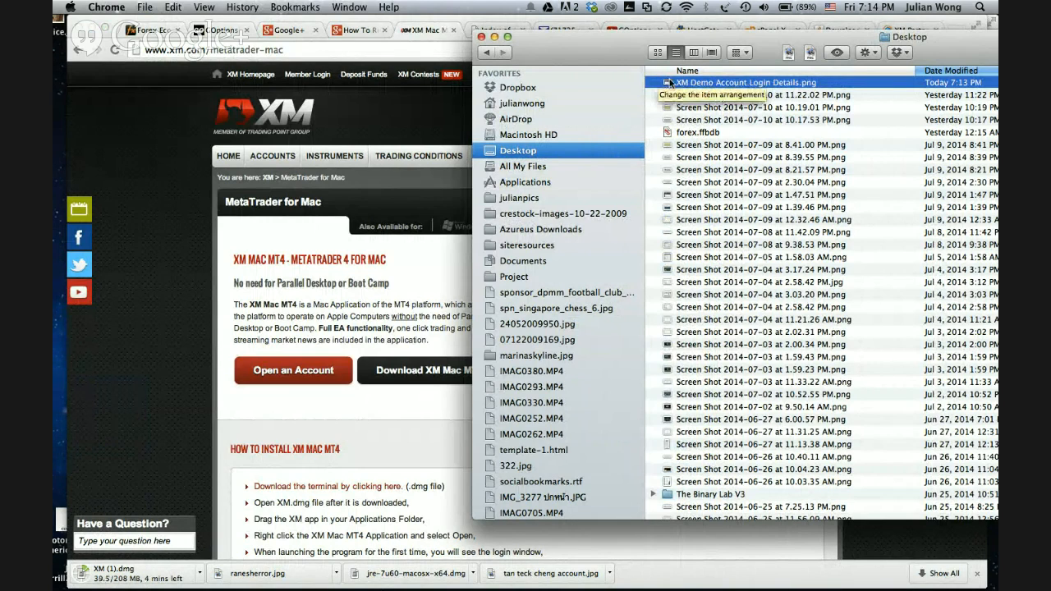
right_click(746, 82)
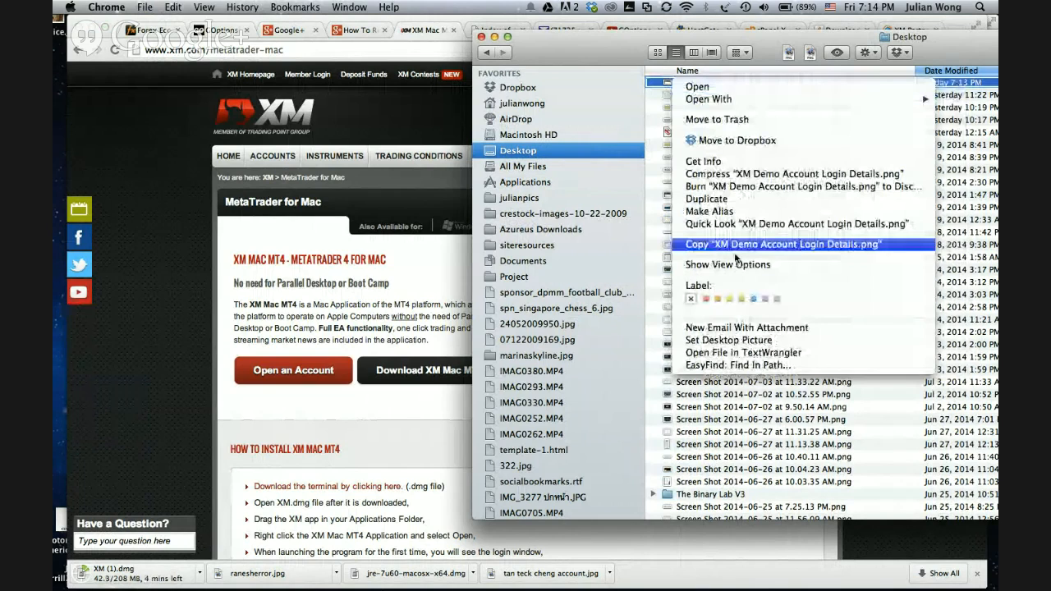
left_click(522, 197)
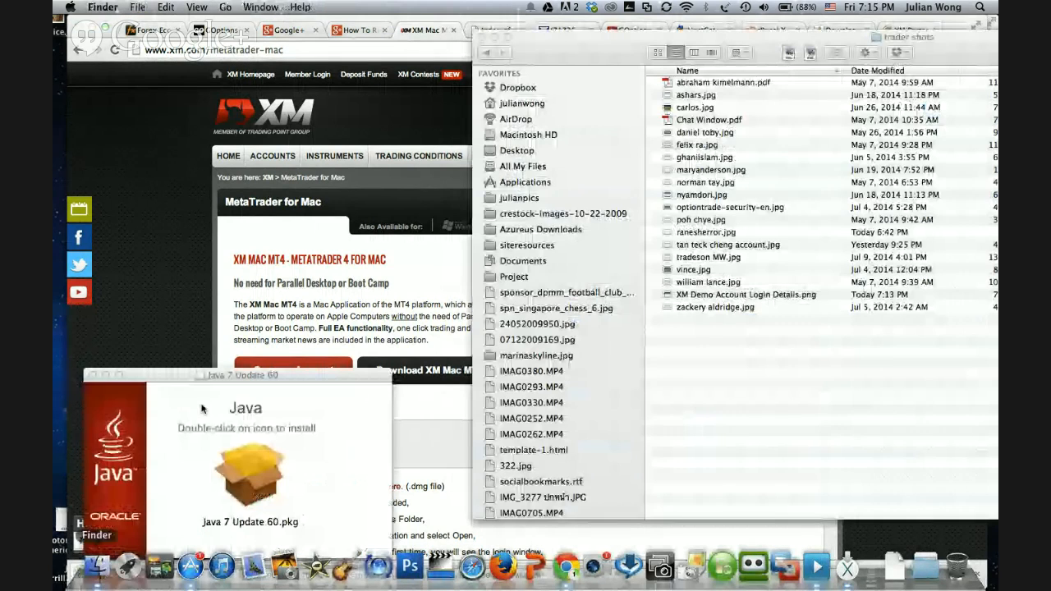
Search This Mac in Finder for 'xm' to find the XM.dmg disk image.
type("xm.dmg")
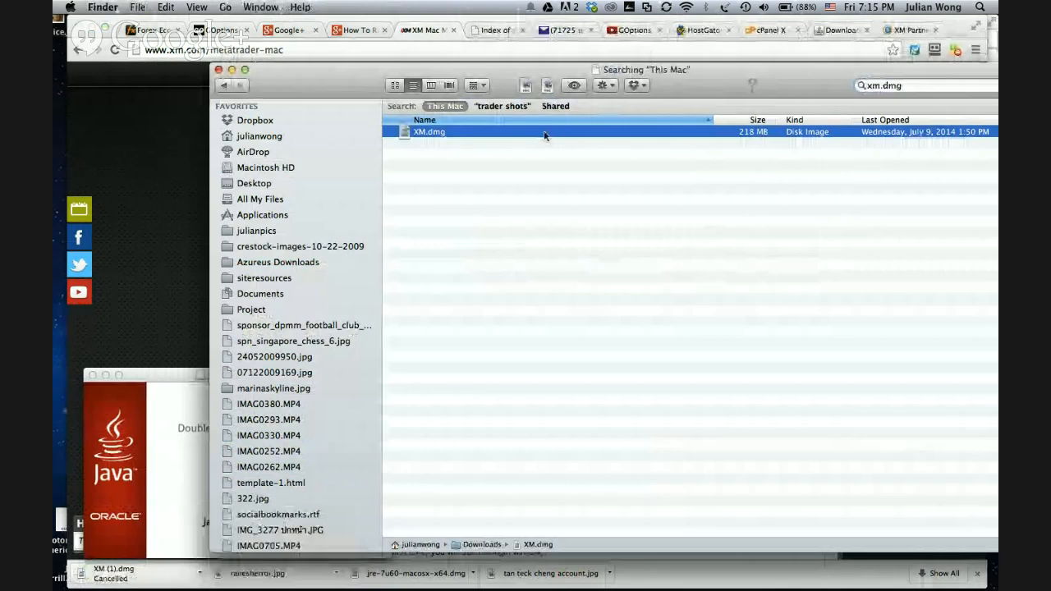
mouse_move(600, 269)
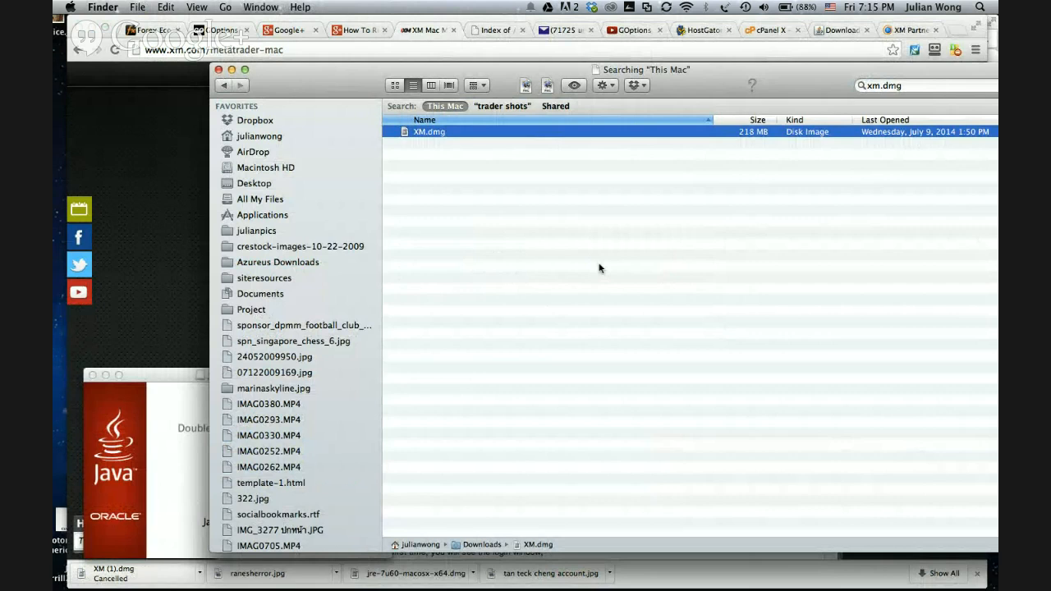
Mount XM.dmg and drag XM.app into the Applications folder.
double_click(429, 132)
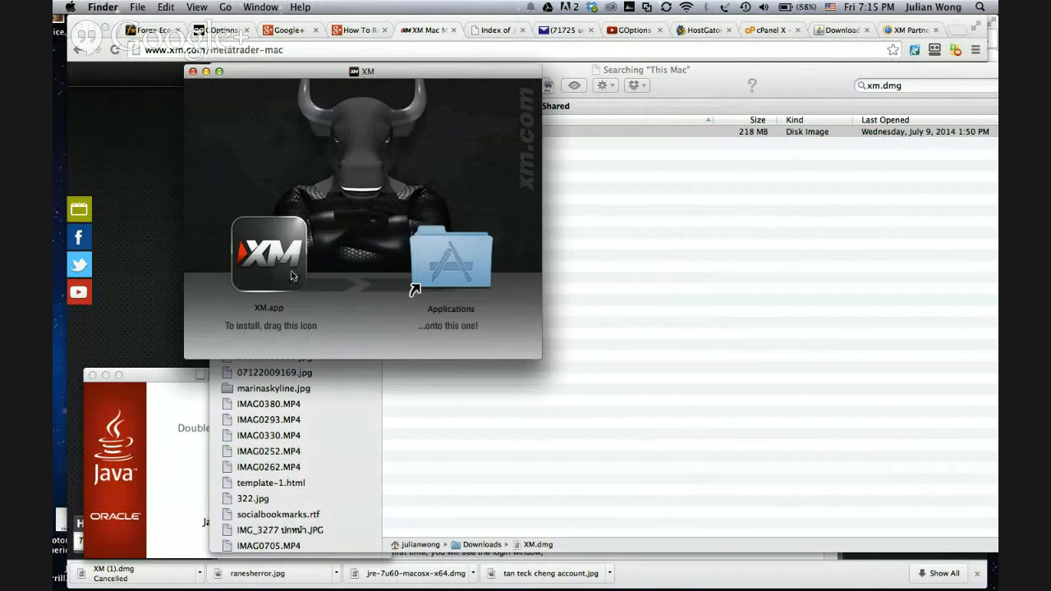
left_click_drag(269, 253, 450, 256)
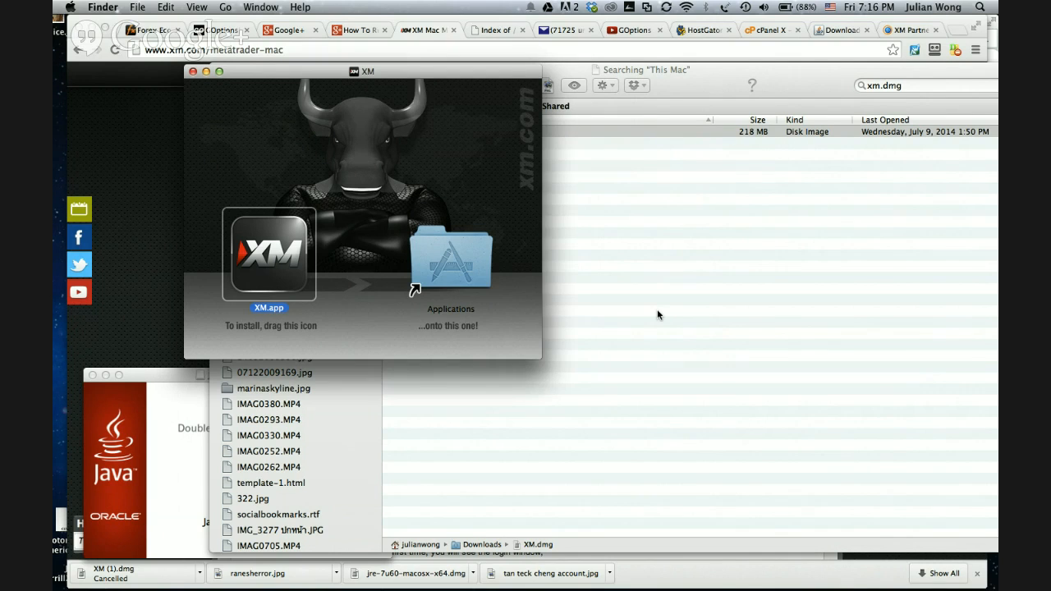
mouse_move(433, 184)
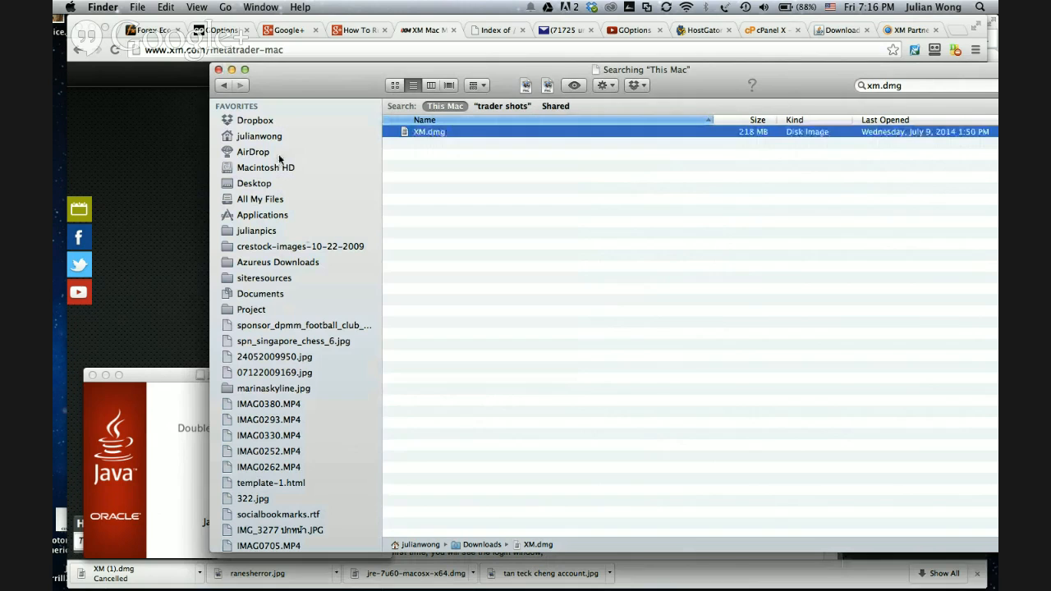
Launch XM.app from Finder's Applications folder.
left_click(263, 214)
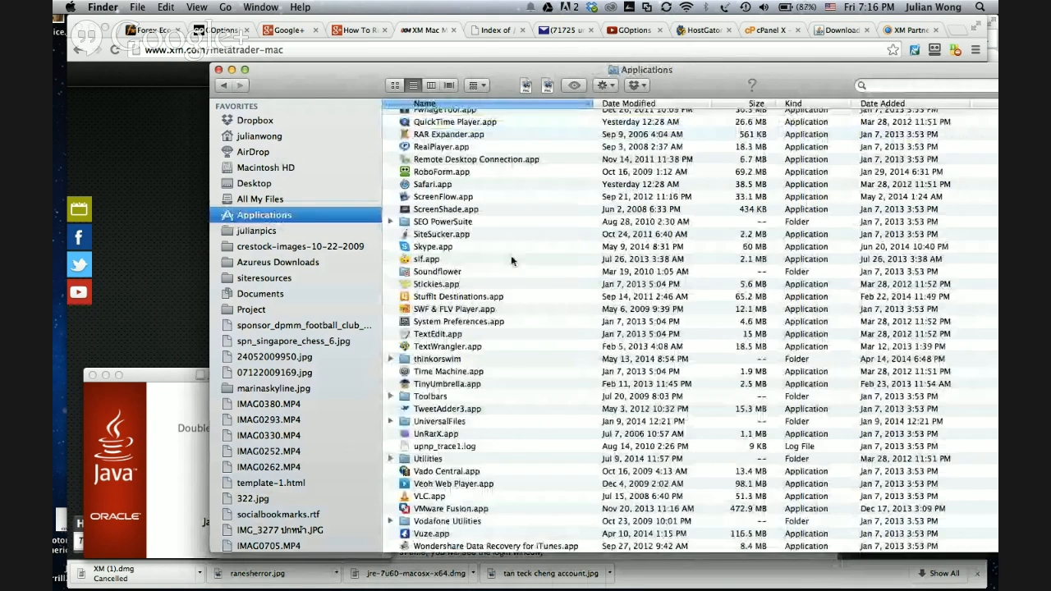
scroll("down", 3)
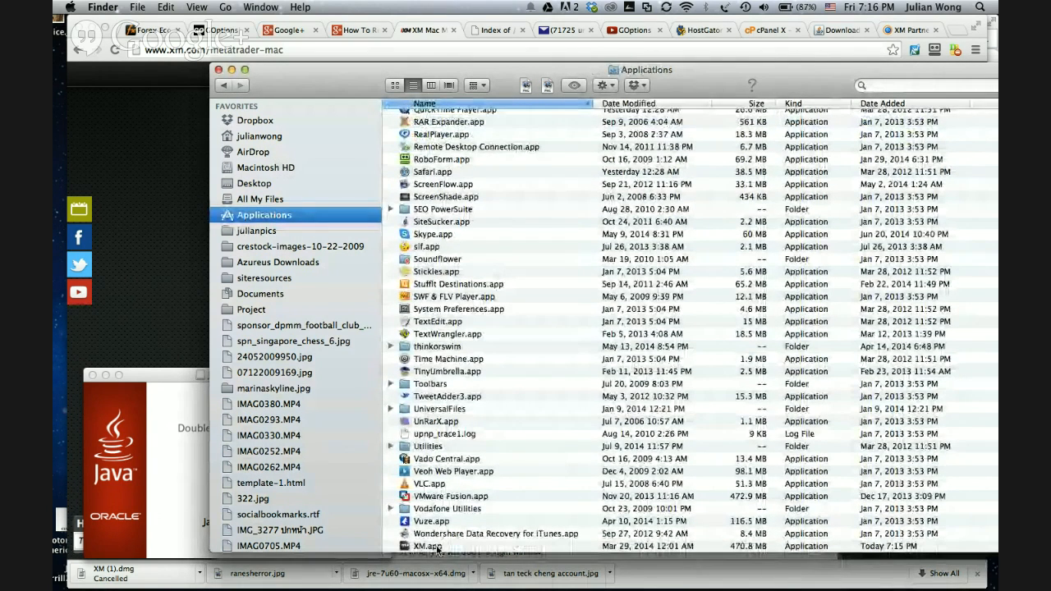
left_click(428, 546)
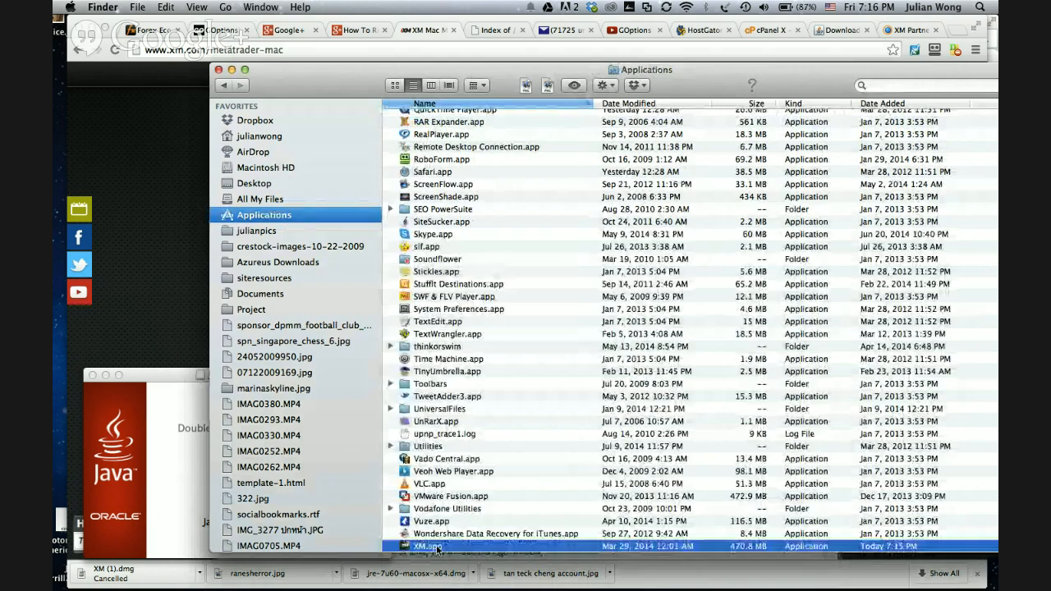
double_click(428, 546)
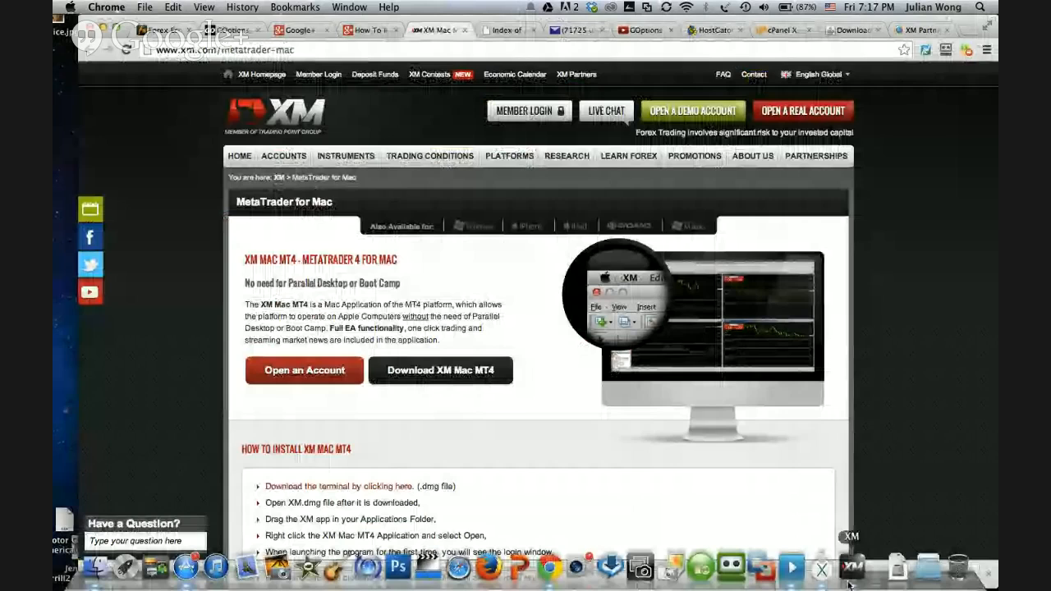
right_click(851, 568)
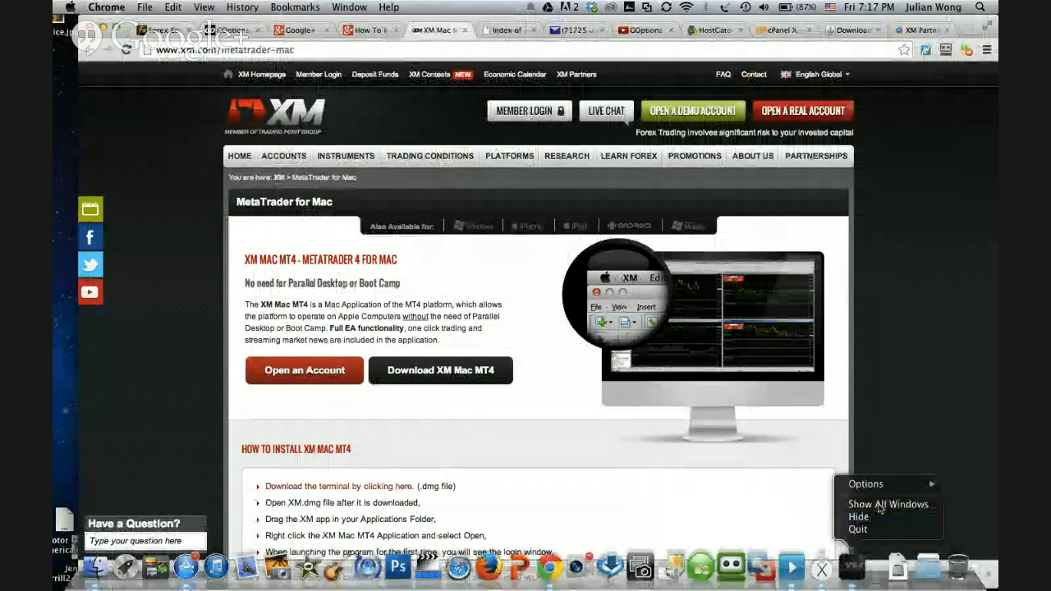
left_click(857, 516)
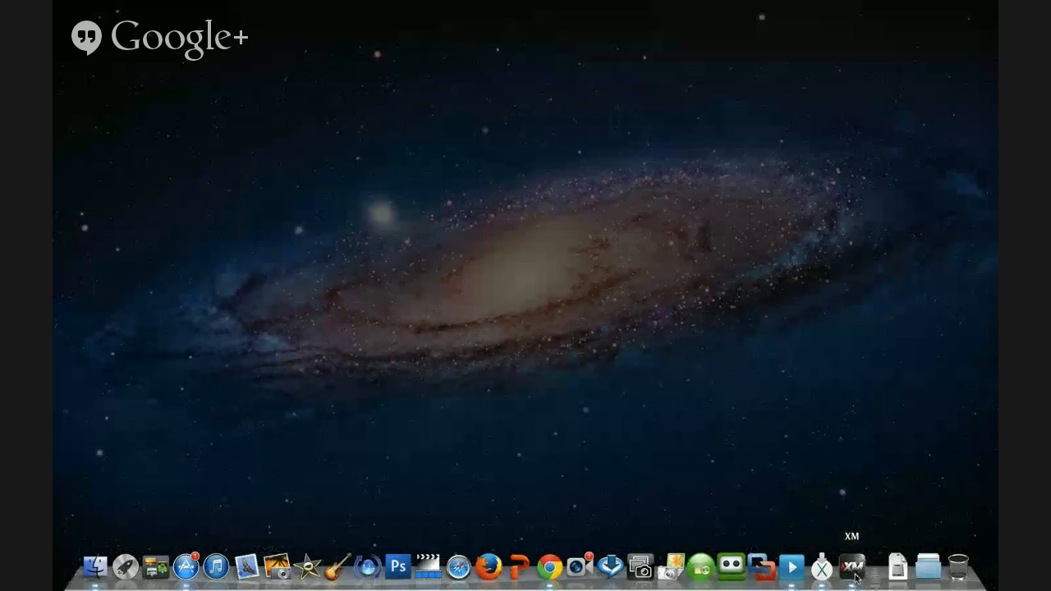
mouse_move(779, 529)
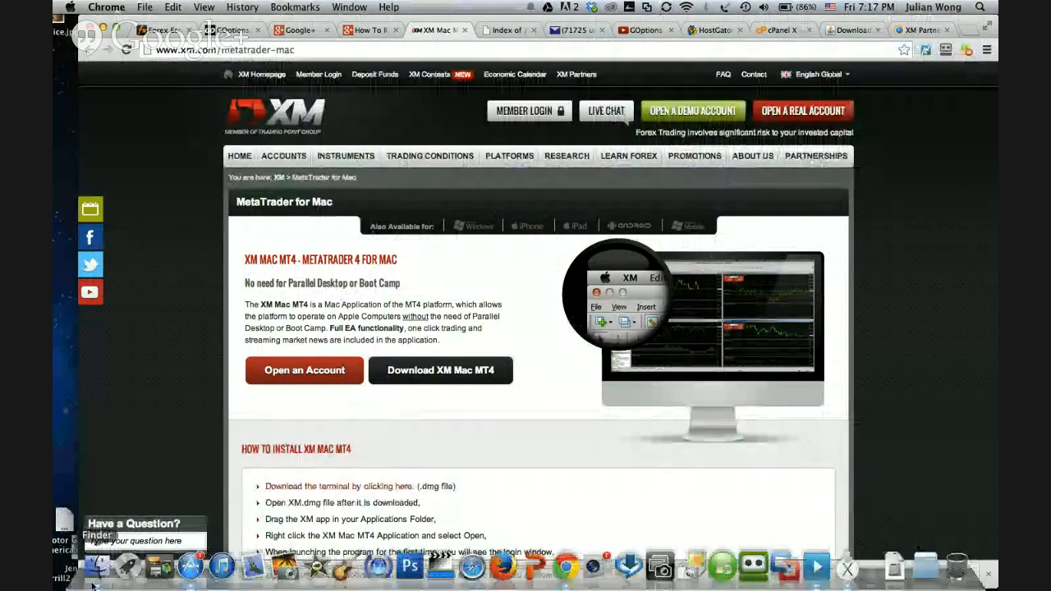
Launch XM.app from the Applications folder in Finder.
left_click(99, 566)
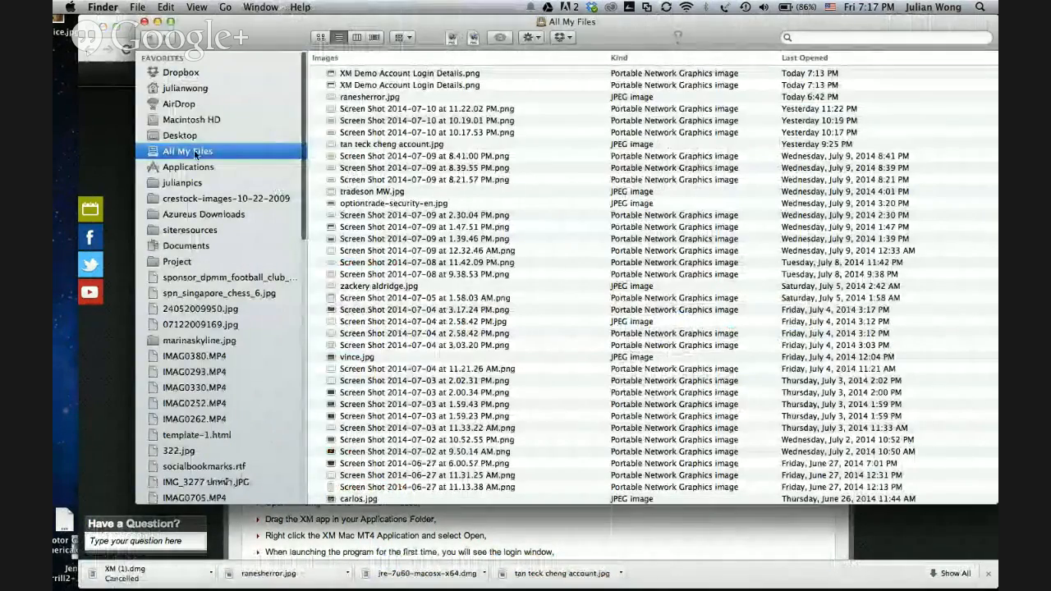
left_click(189, 167)
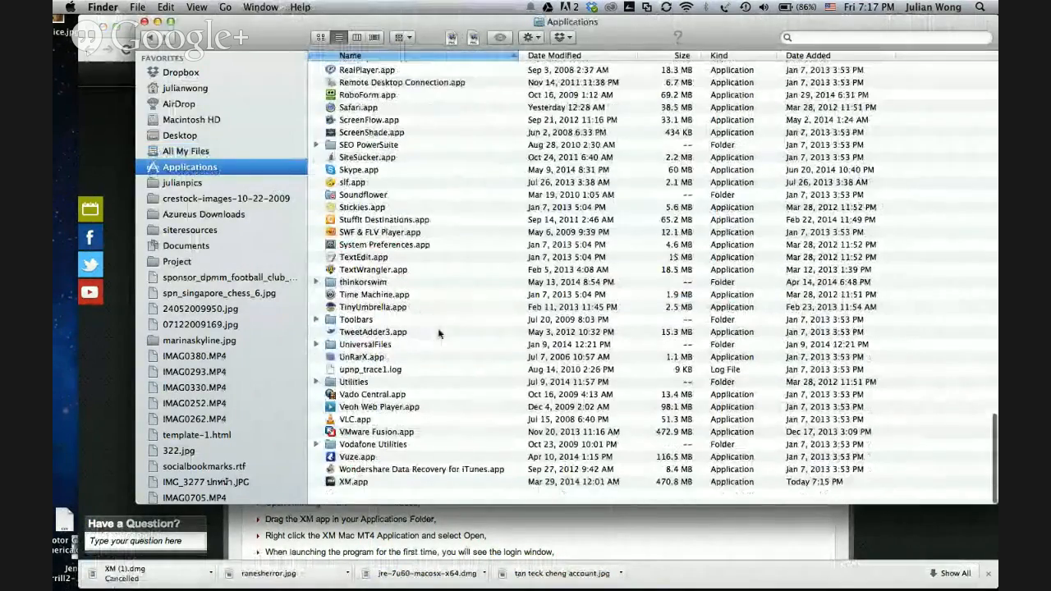
left_click(353, 498)
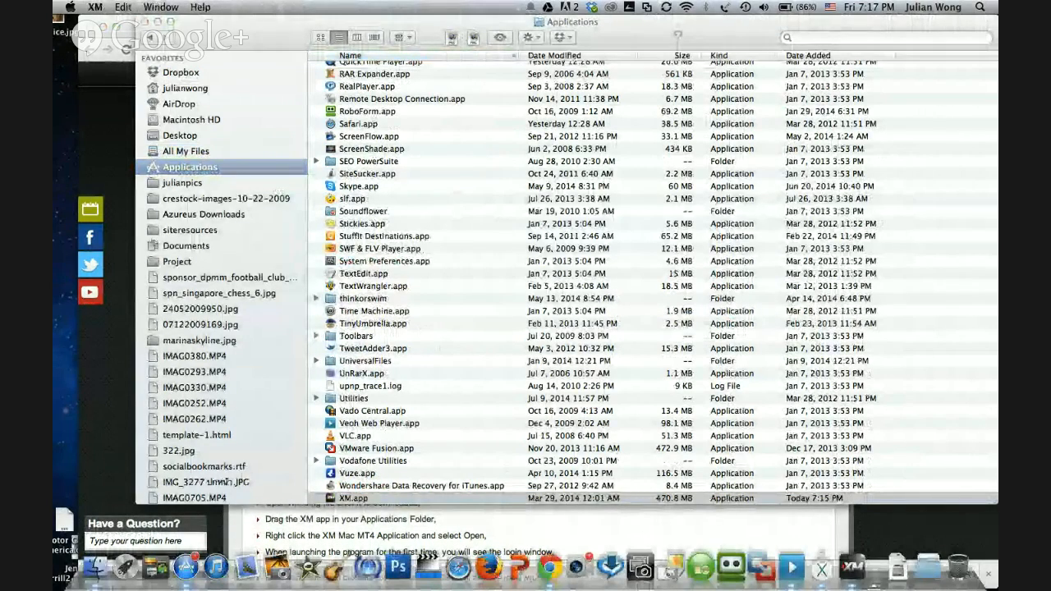
Bring the MT4 trading window forward via the Window menu and cancel the login prompt.
left_click(96, 6)
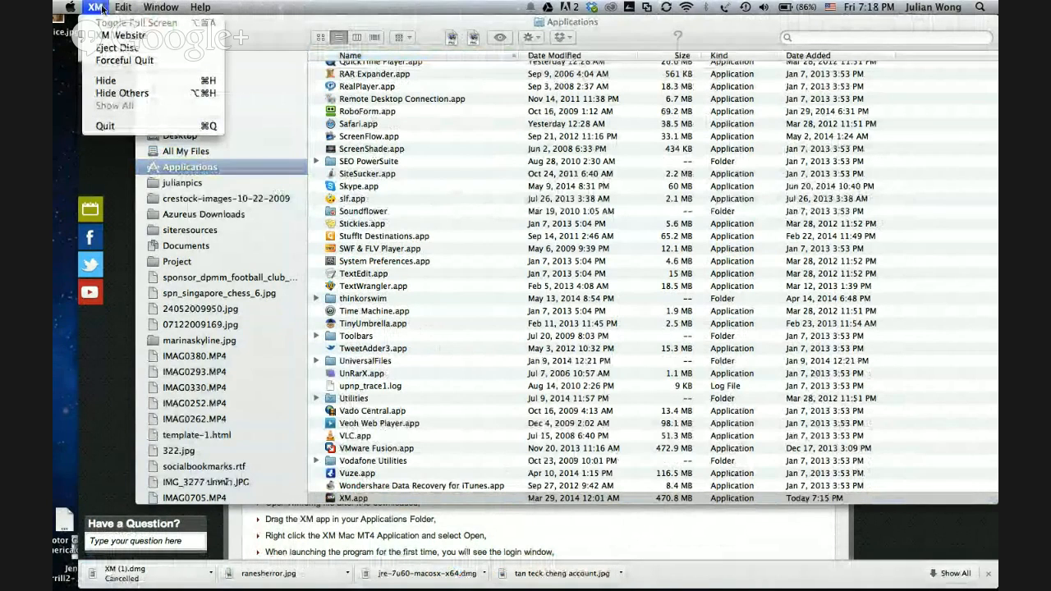
left_click(160, 6)
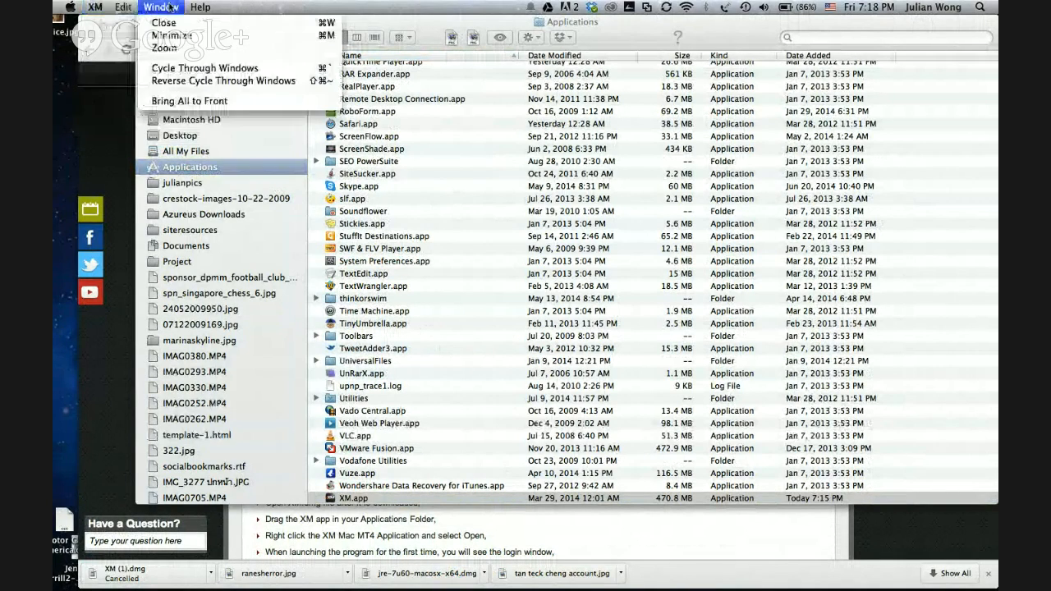
mouse_move(189, 100)
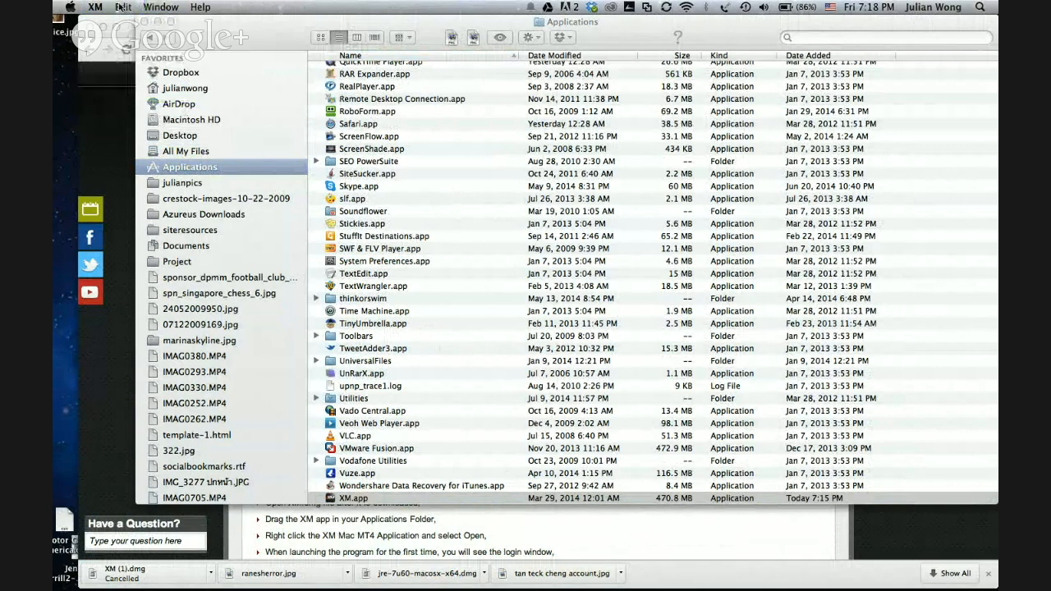
left_click(95, 7)
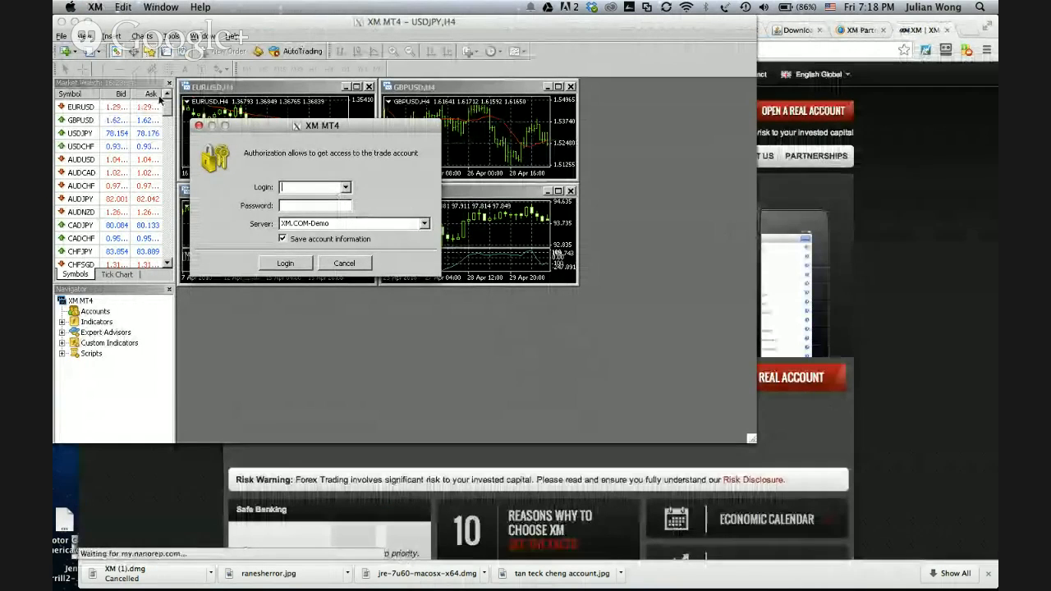
left_click(345, 263)
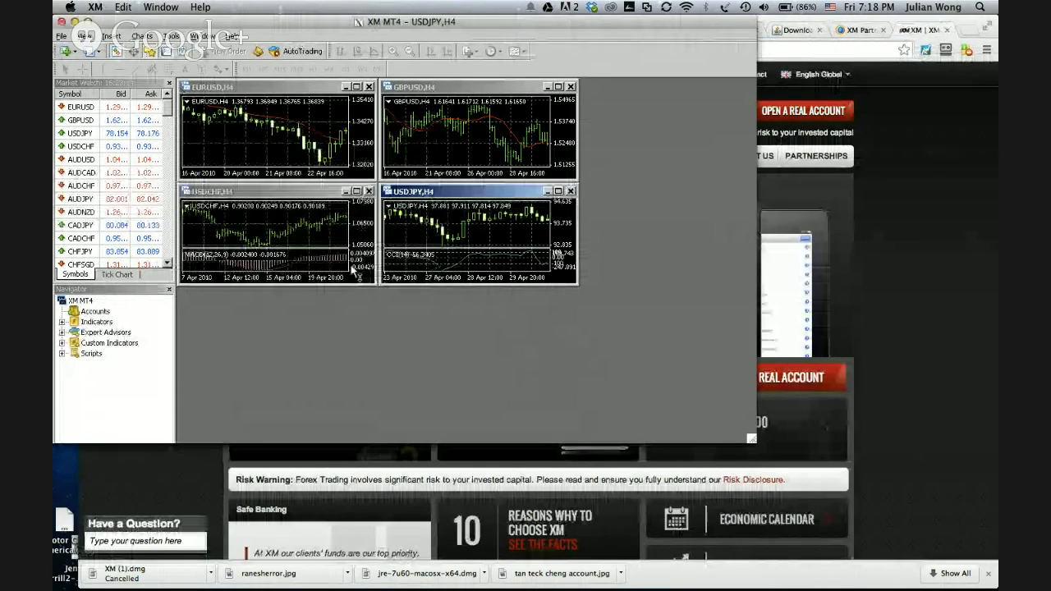
Open the Desktop folder in Finder showing the XM Demo Account Login Details image.
left_click(63, 36)
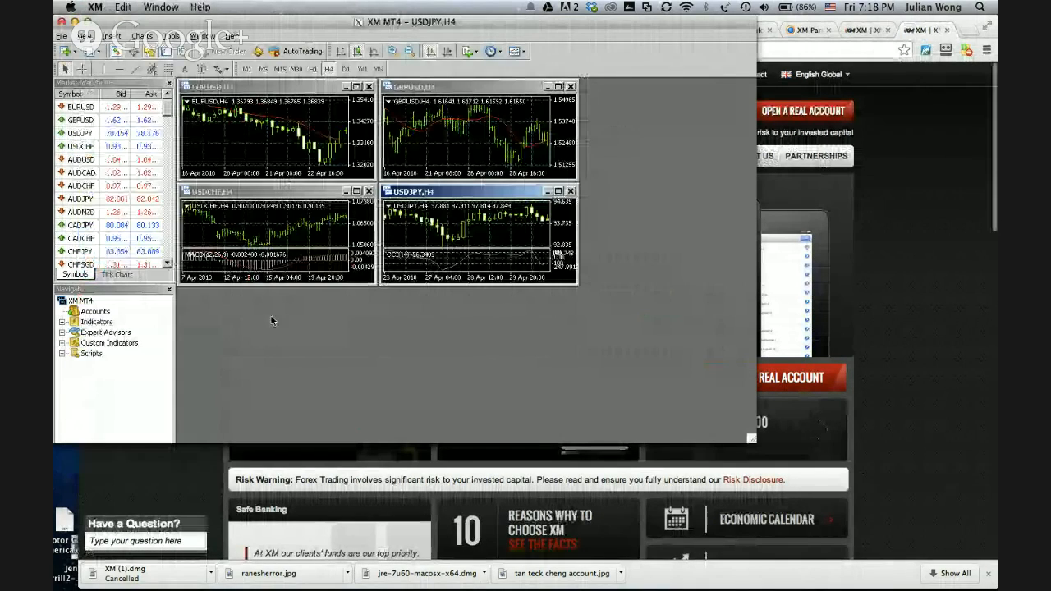
left_click(63, 37)
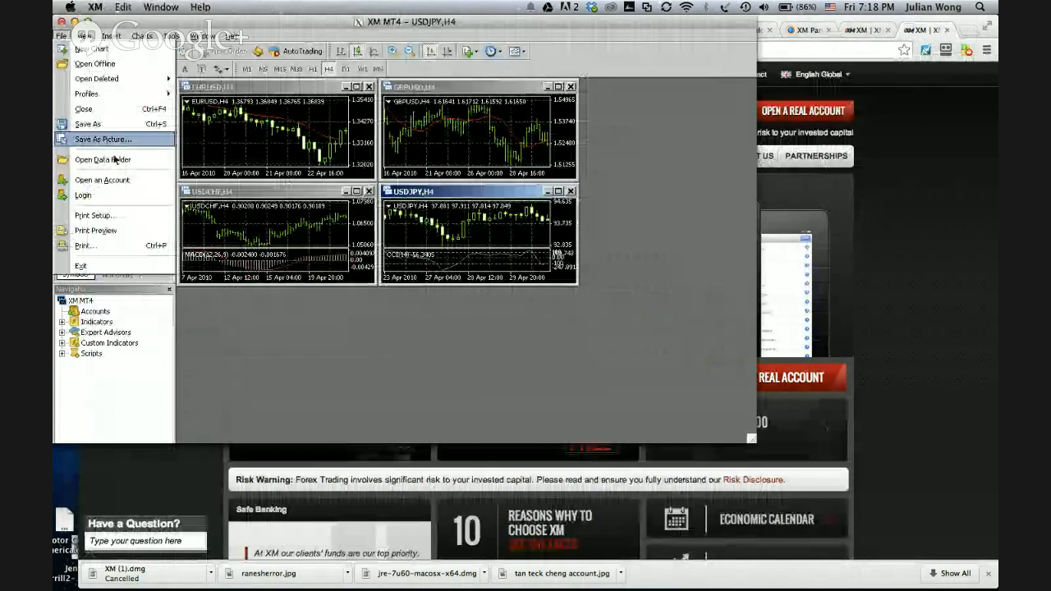
left_click(82, 194)
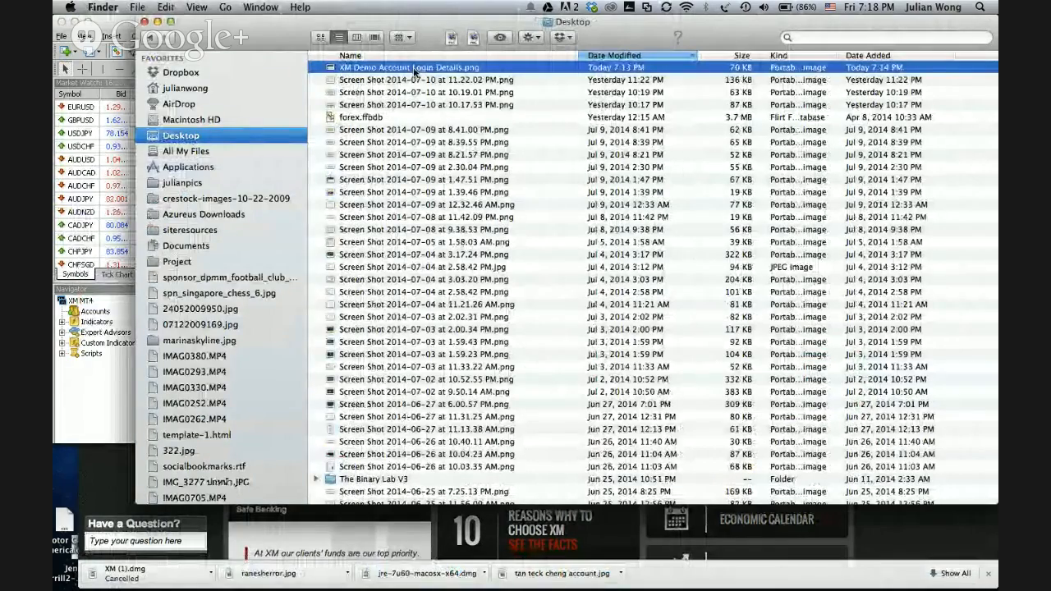
double_click(408, 67)
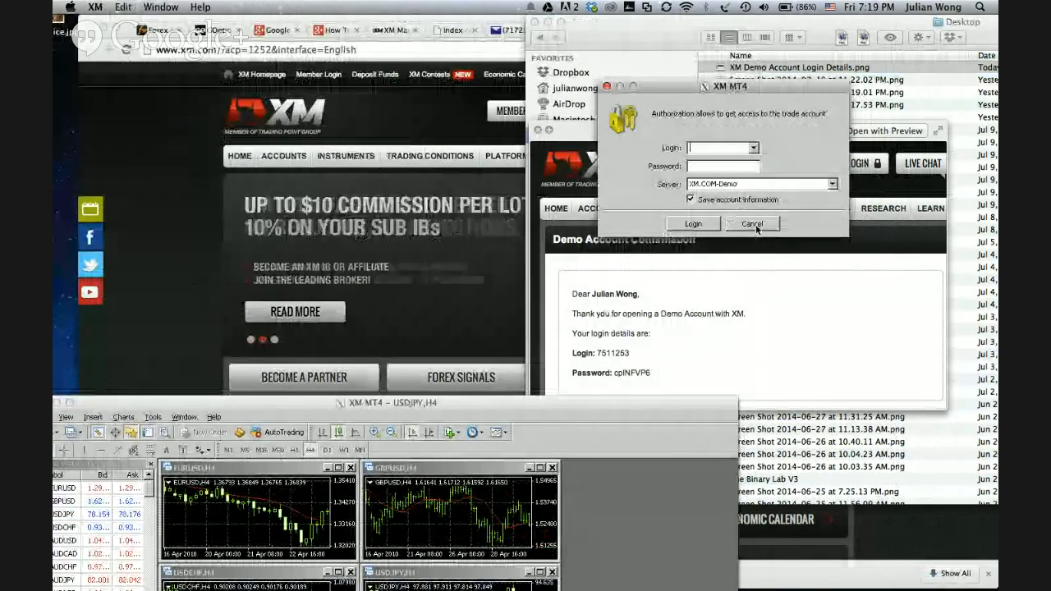
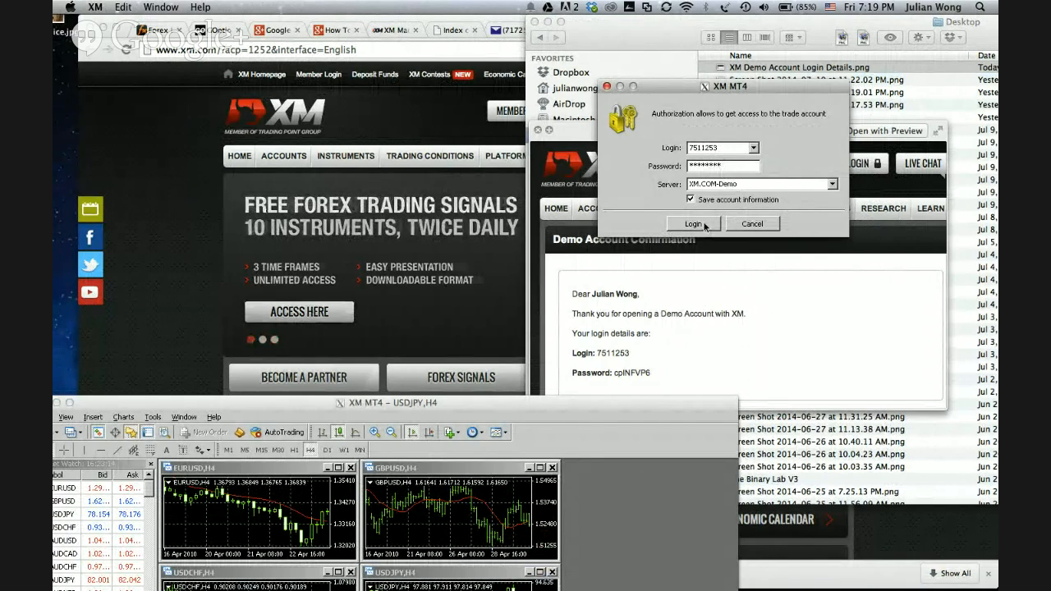
left_click(694, 224)
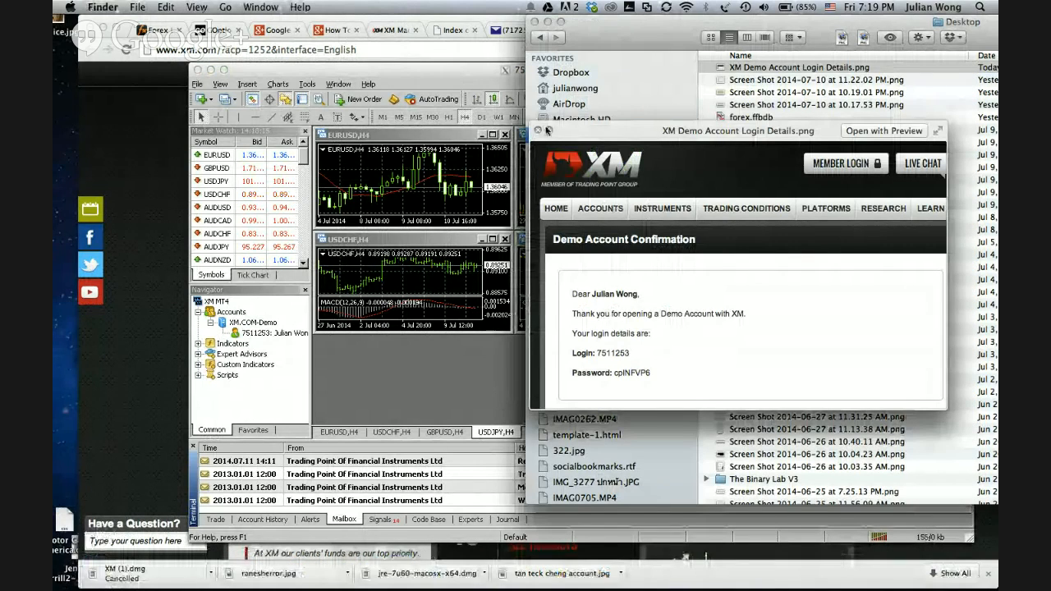
Show Package Contents of XM.app in the Applications folder.
left_click(572, 135)
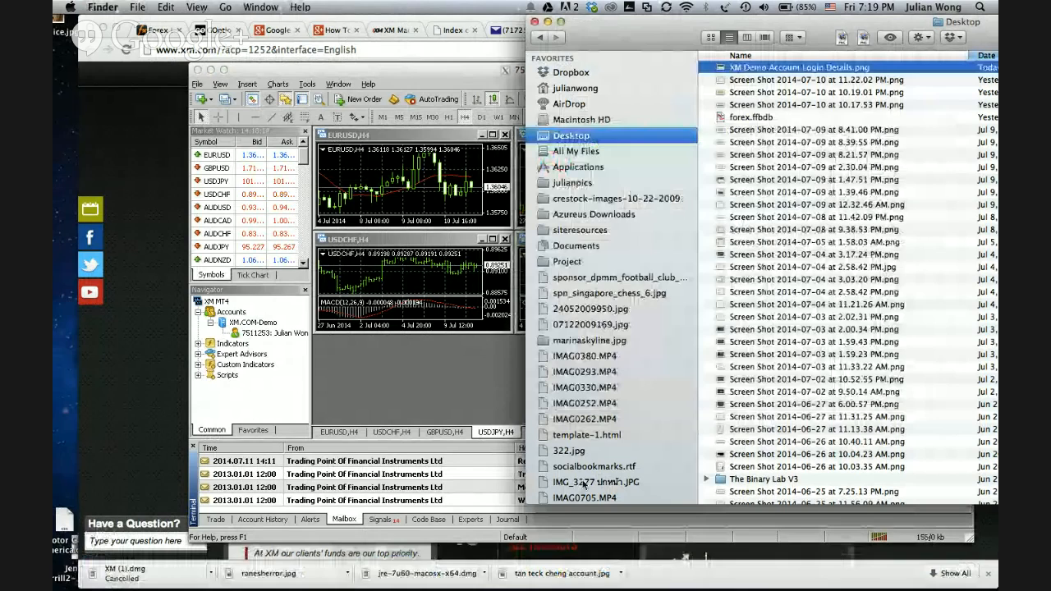
left_click(578, 167)
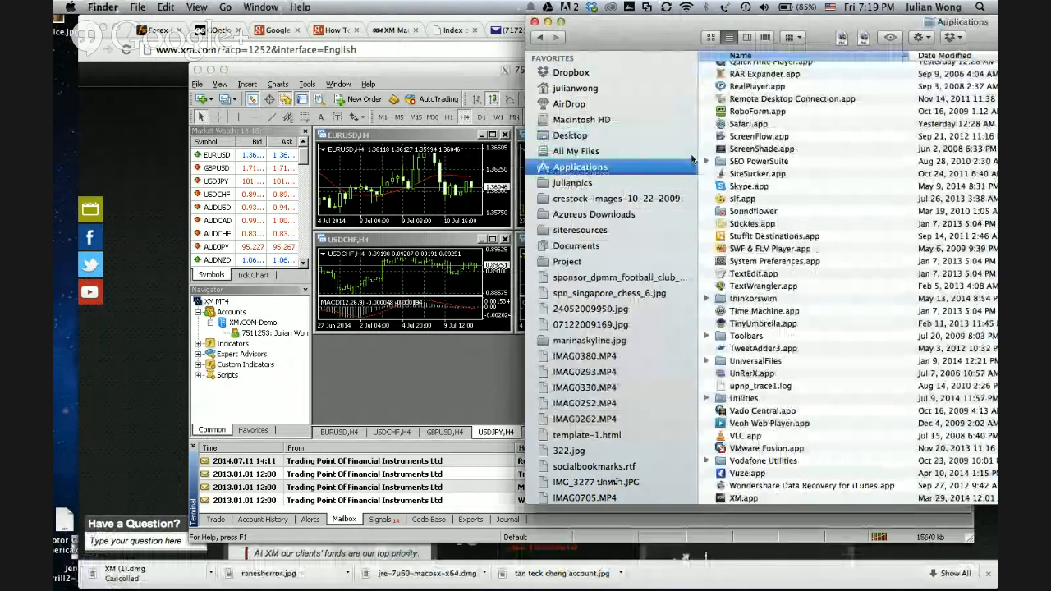
right_click(743, 498)
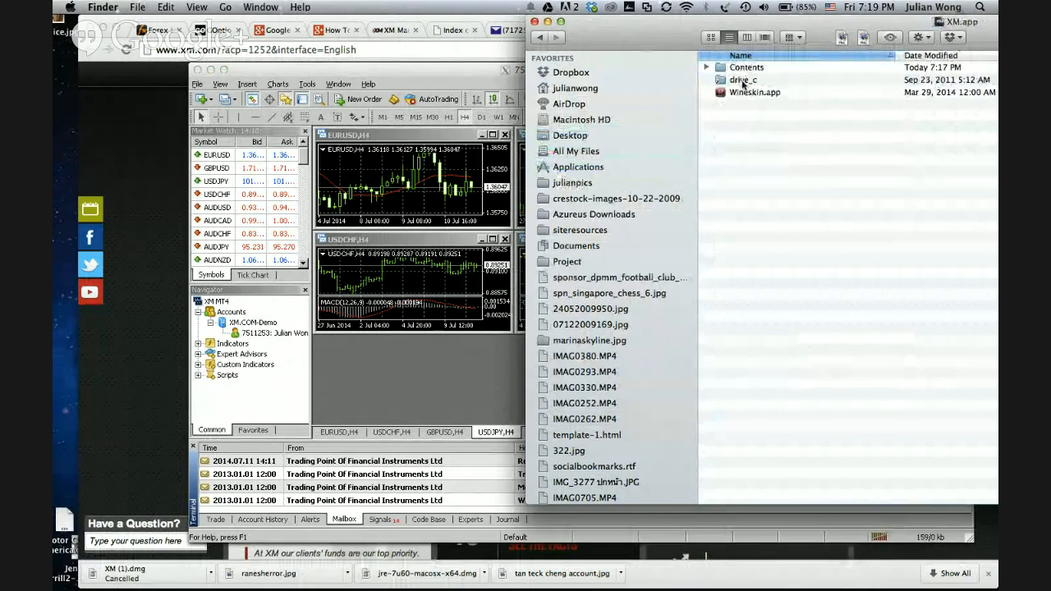
Browse drive_c > Program Files > XM MT4 and open a second Finder window.
double_click(745, 79)
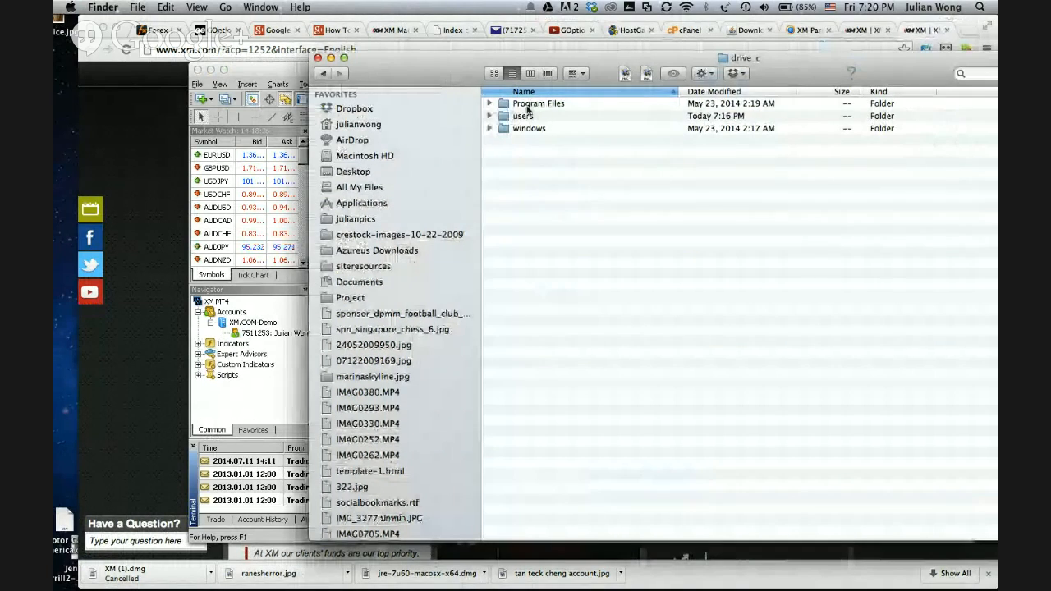
double_click(539, 102)
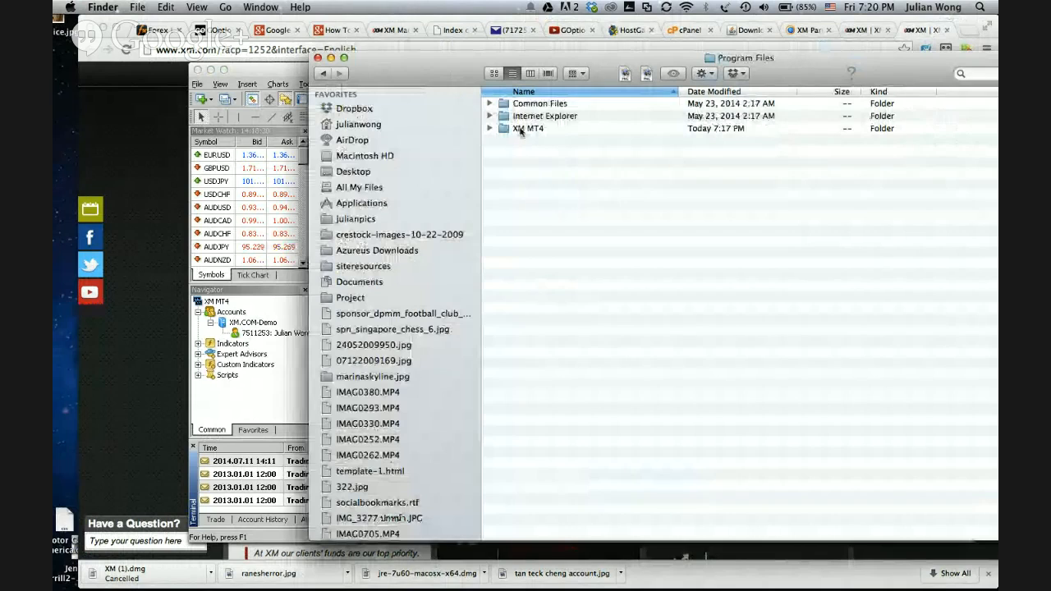
left_click(529, 128)
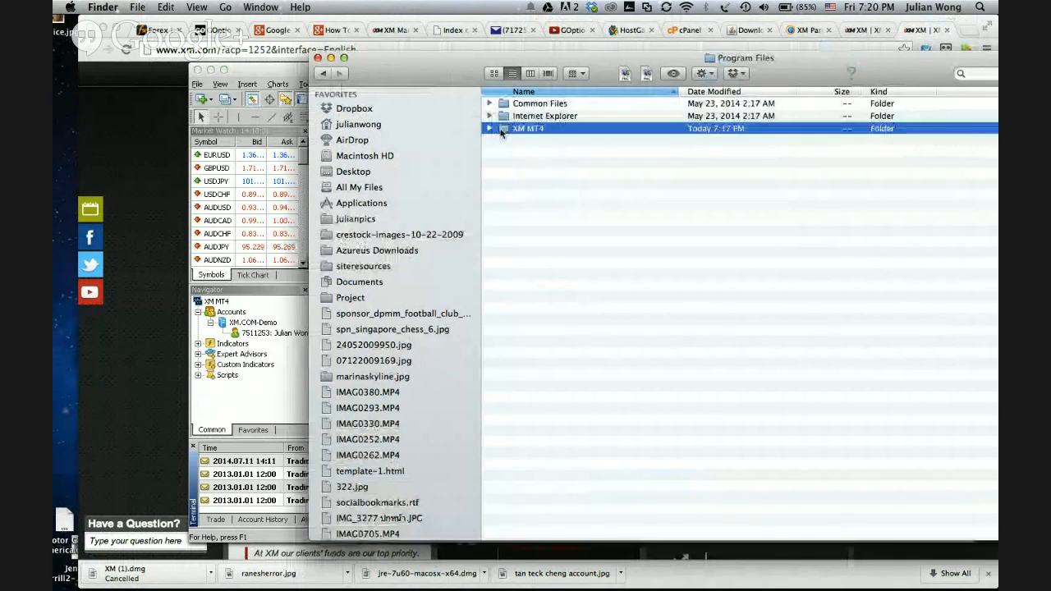
double_click(529, 128)
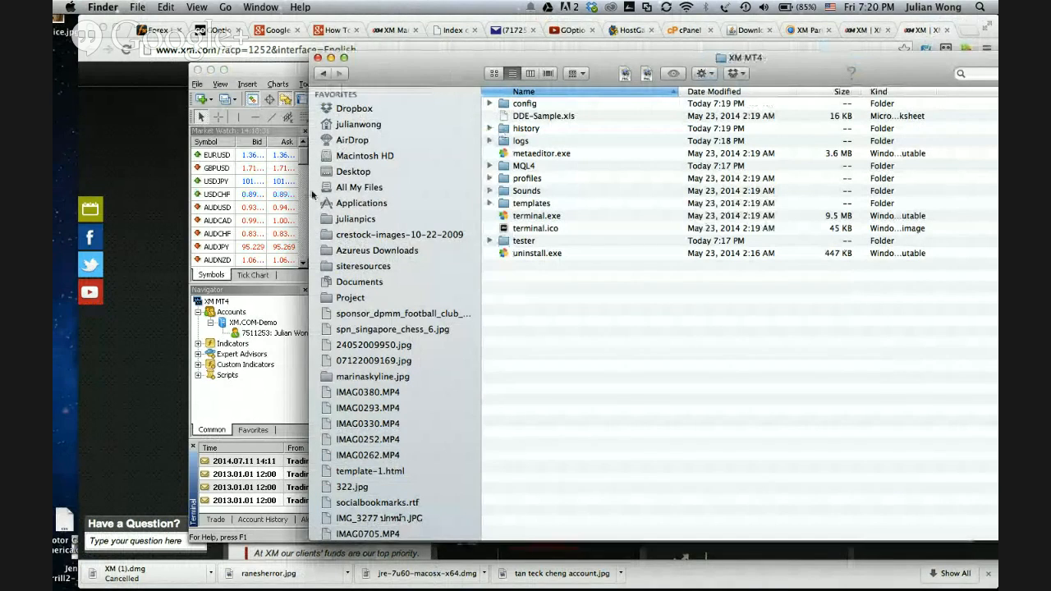
left_click(138, 7)
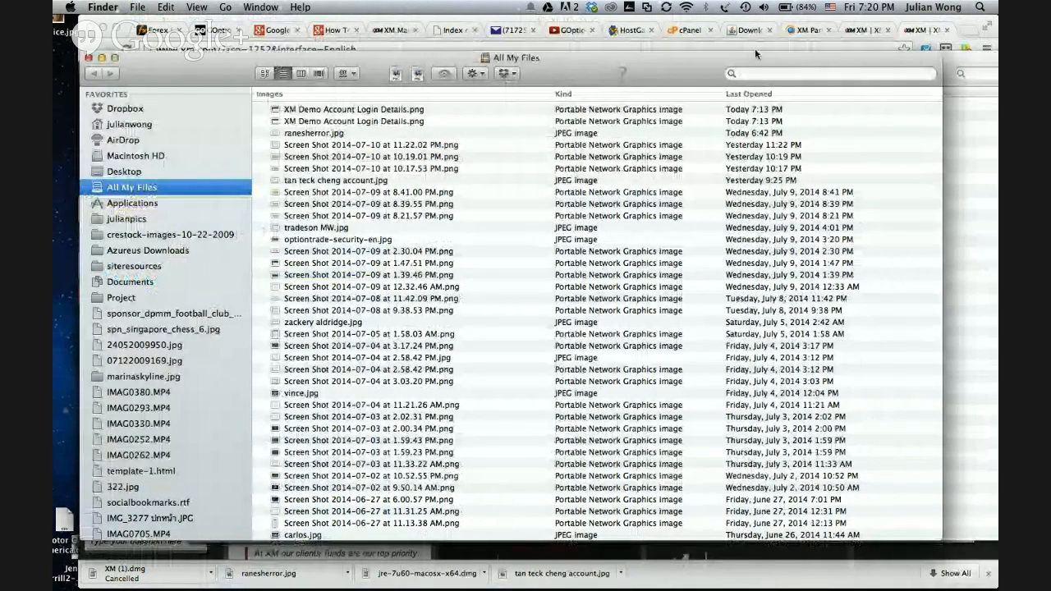
Search 'binar' for the downloaded pack and open MT4's MQL4 > Indicators folder beside it.
type("binar")
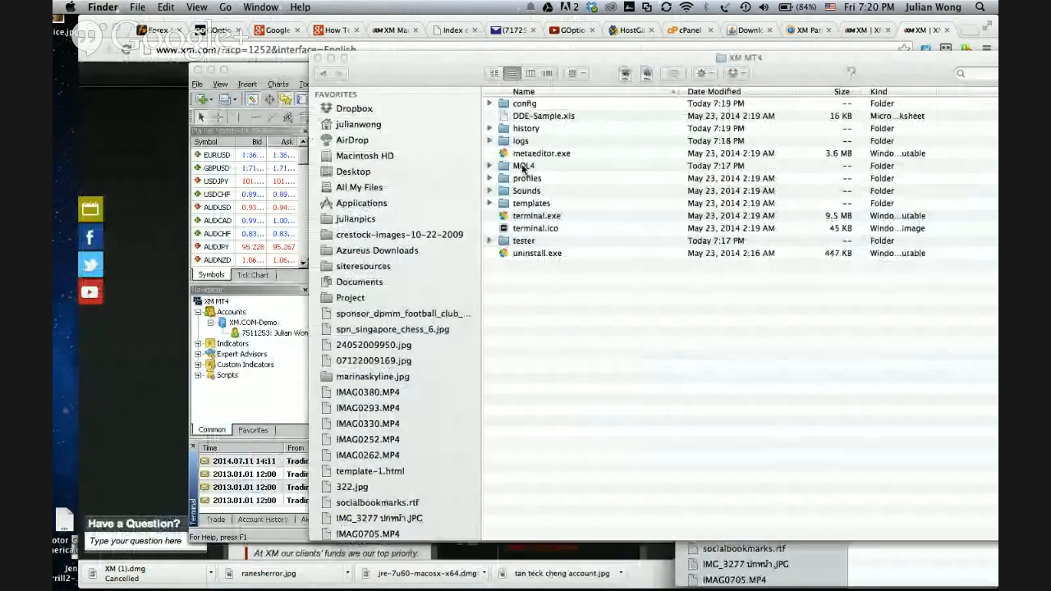
double_click(524, 164)
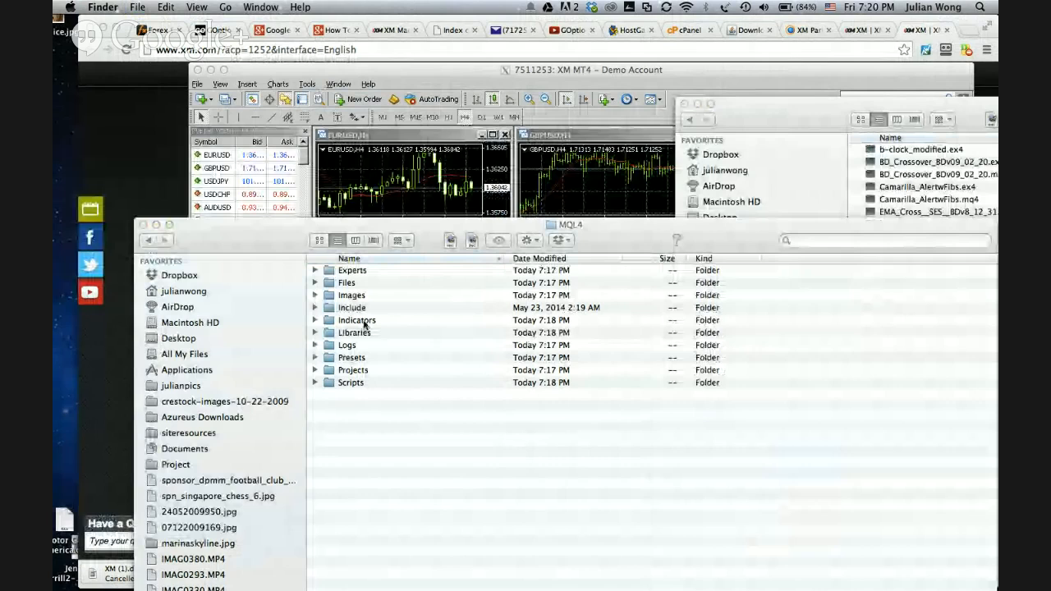
double_click(357, 321)
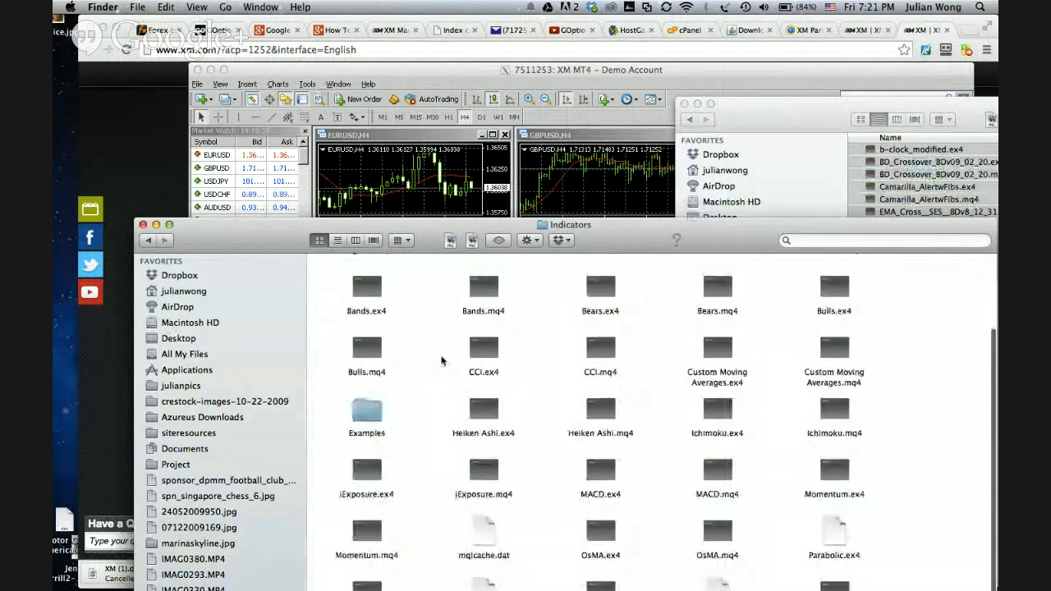
scroll("down", 3)
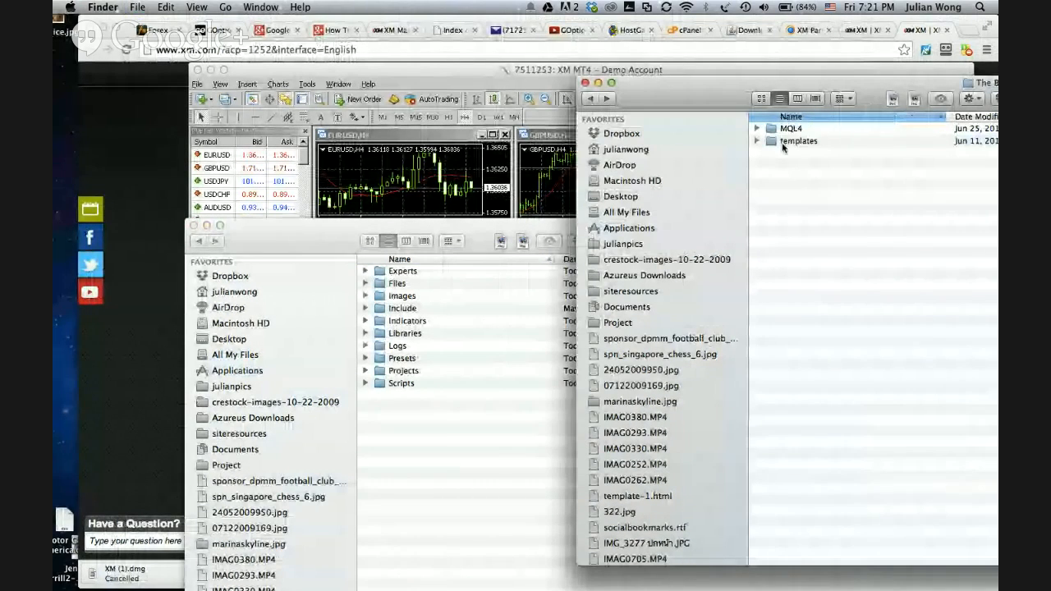
Open the pack's templates folder and copy the two binary lab .tpl files.
left_click(799, 141)
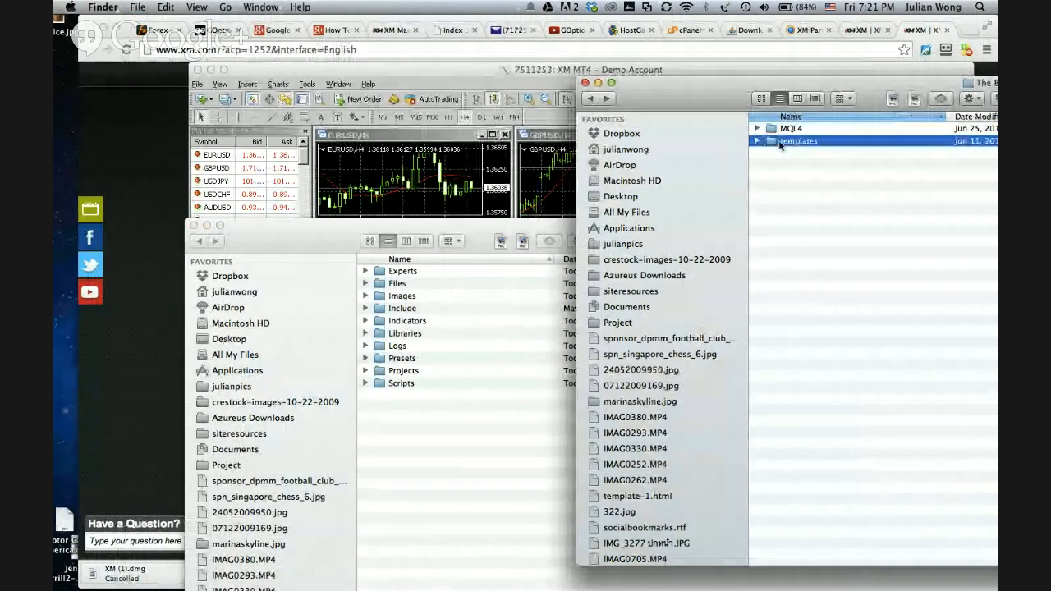
double_click(799, 141)
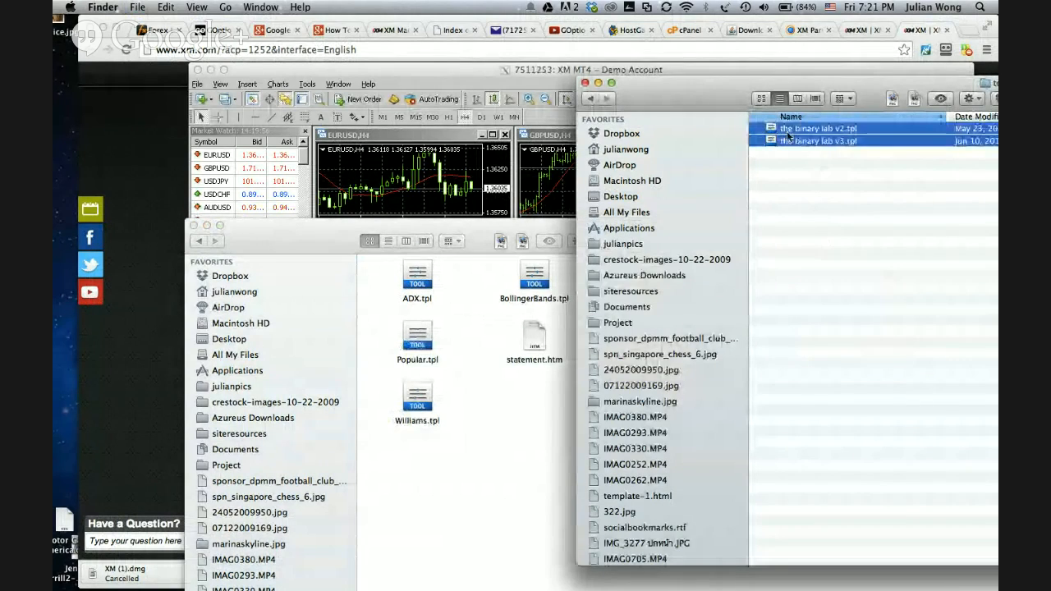
right_click(820, 140)
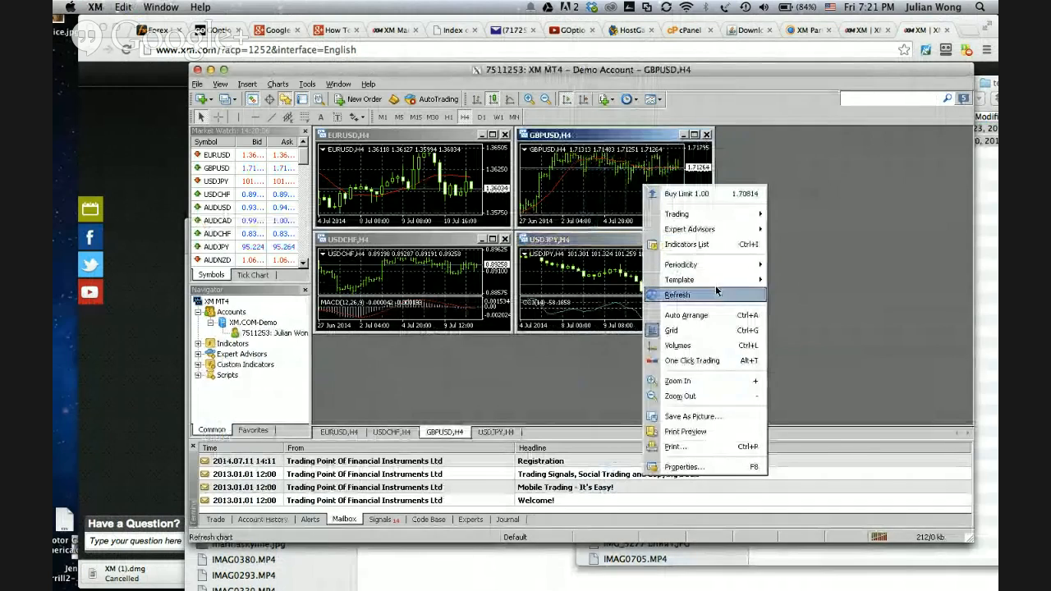
mouse_move(681, 279)
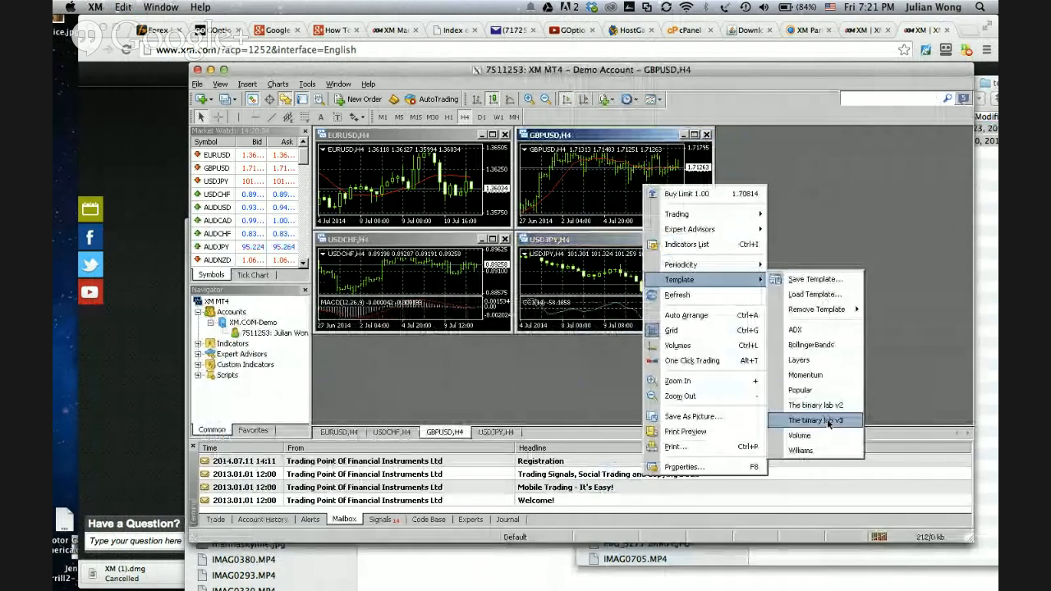
Apply The binary lab v3 template to the GBPUSD chart, accept the alert and maximize it.
left_click(818, 421)
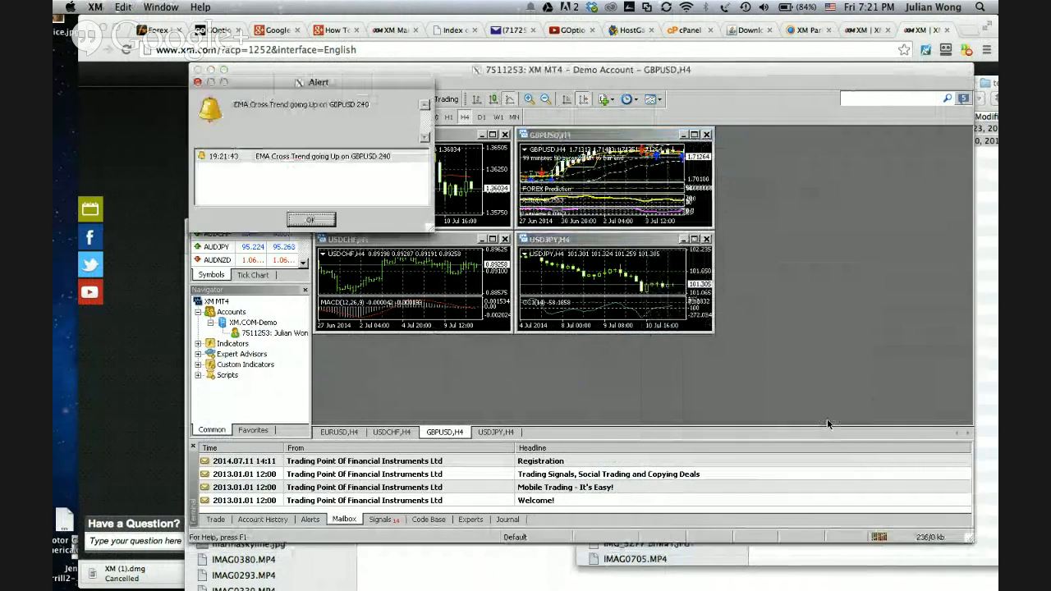
left_click(310, 220)
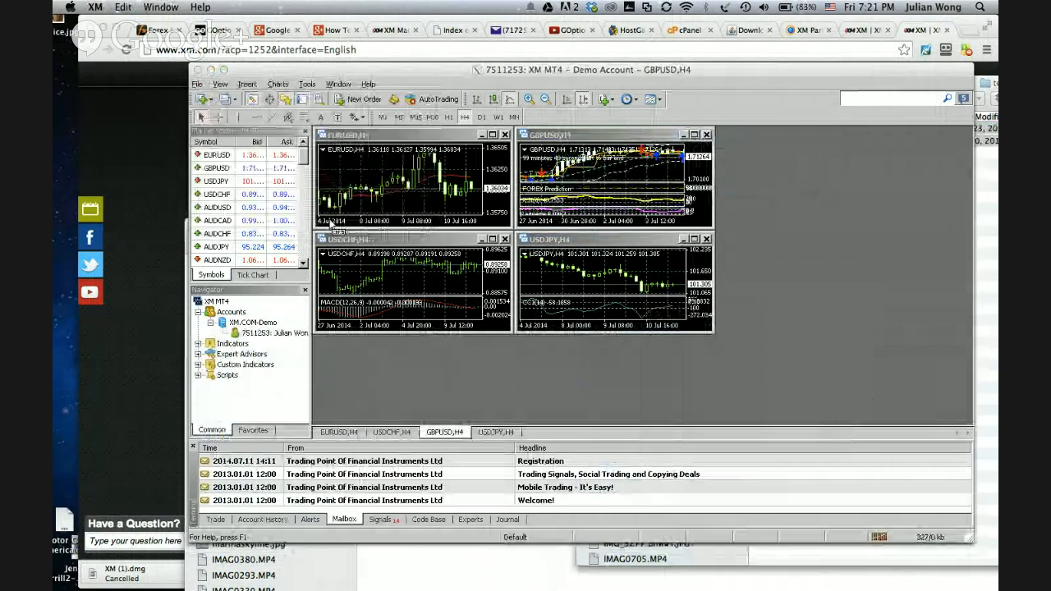
left_click(694, 135)
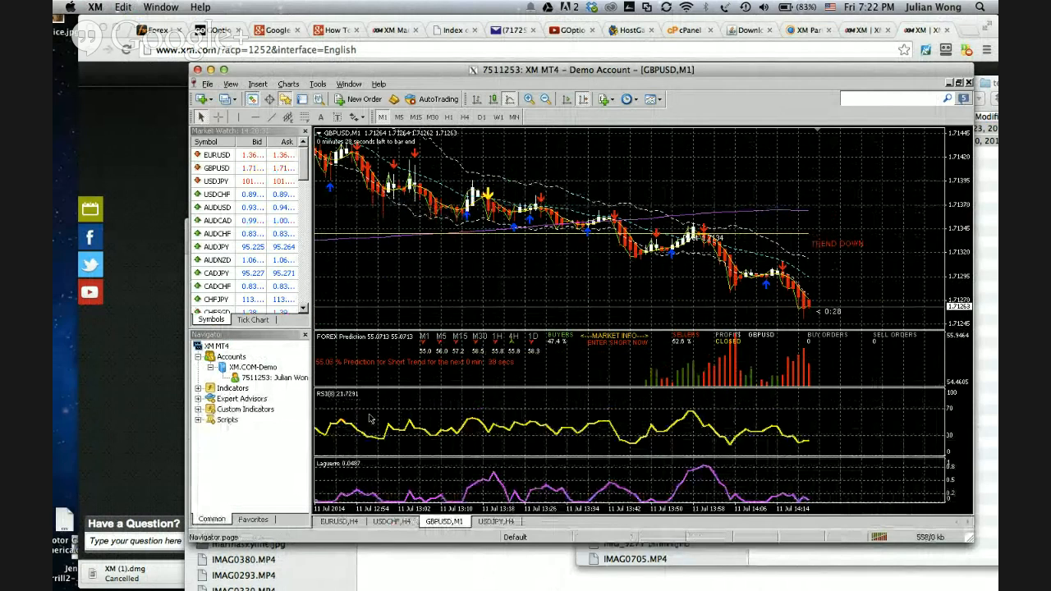
mouse_move(403, 357)
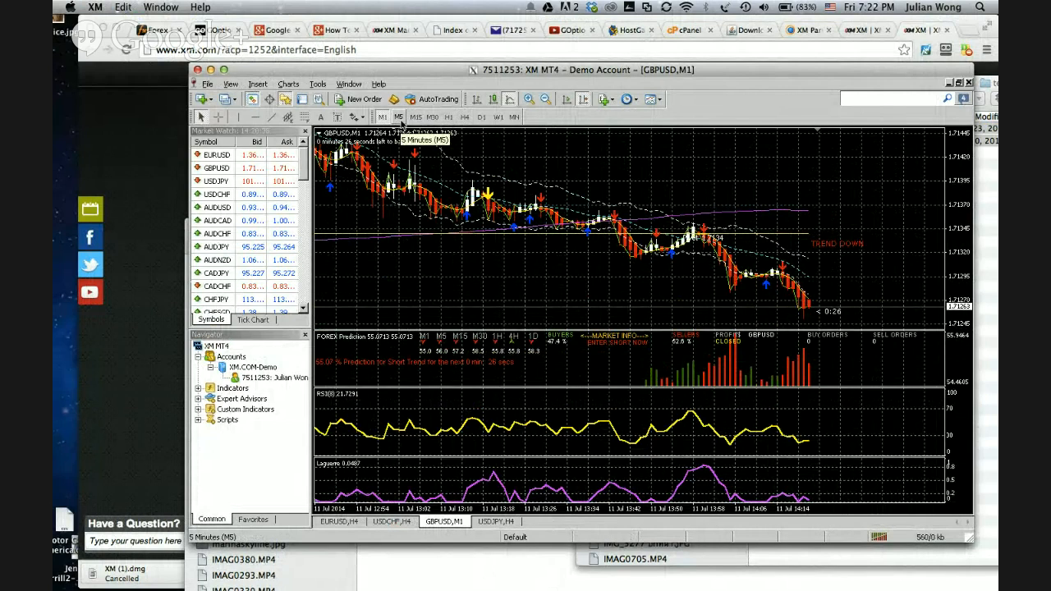
left_click(388, 522)
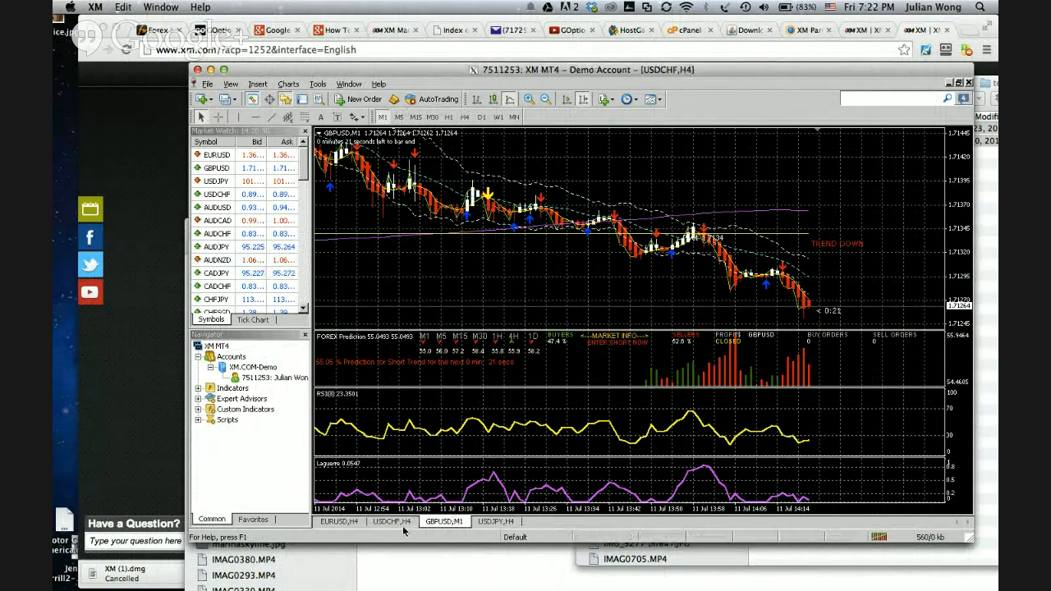
left_click(391, 523)
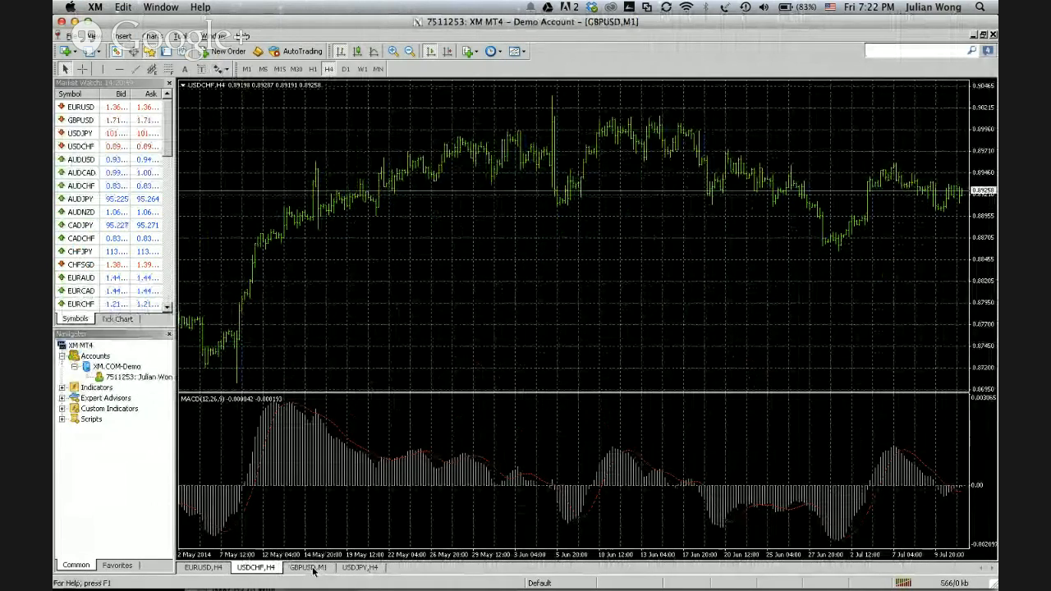
left_click(308, 569)
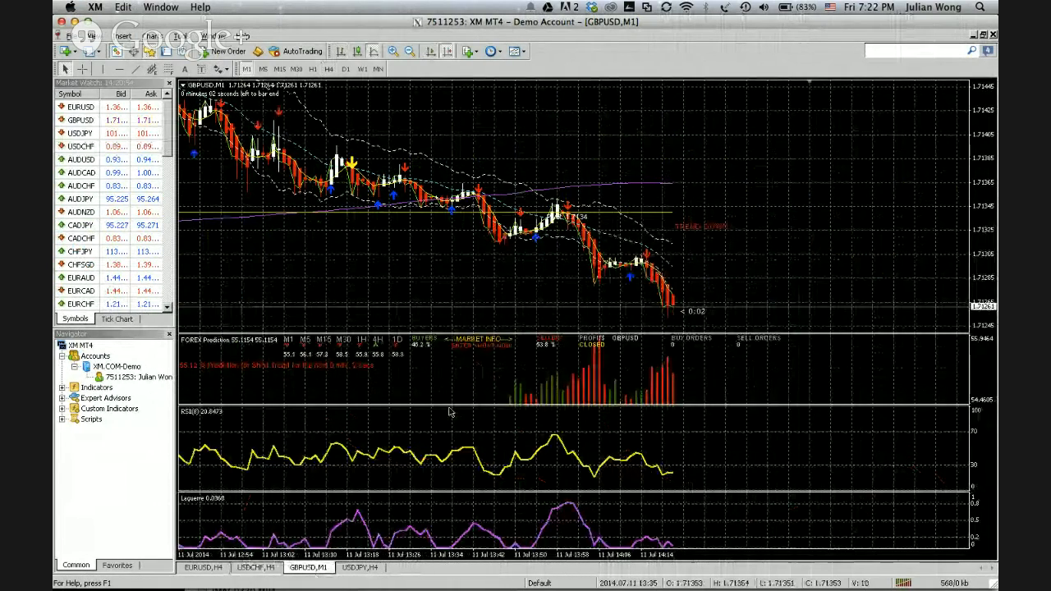